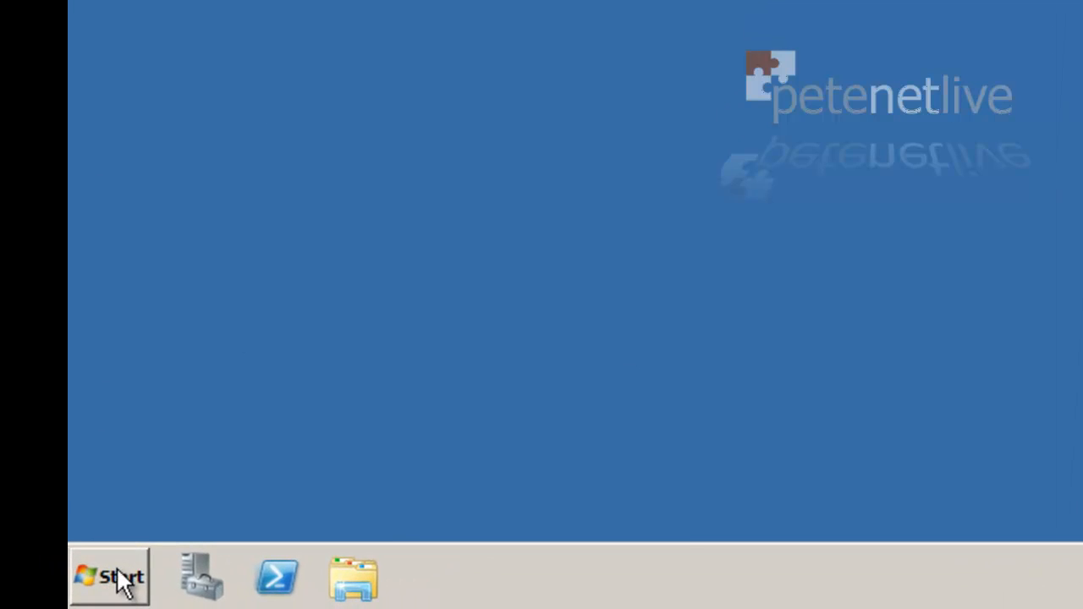
- Launch Active Directory Users and Computers with dsa.msc from the Run box
click(110, 579)
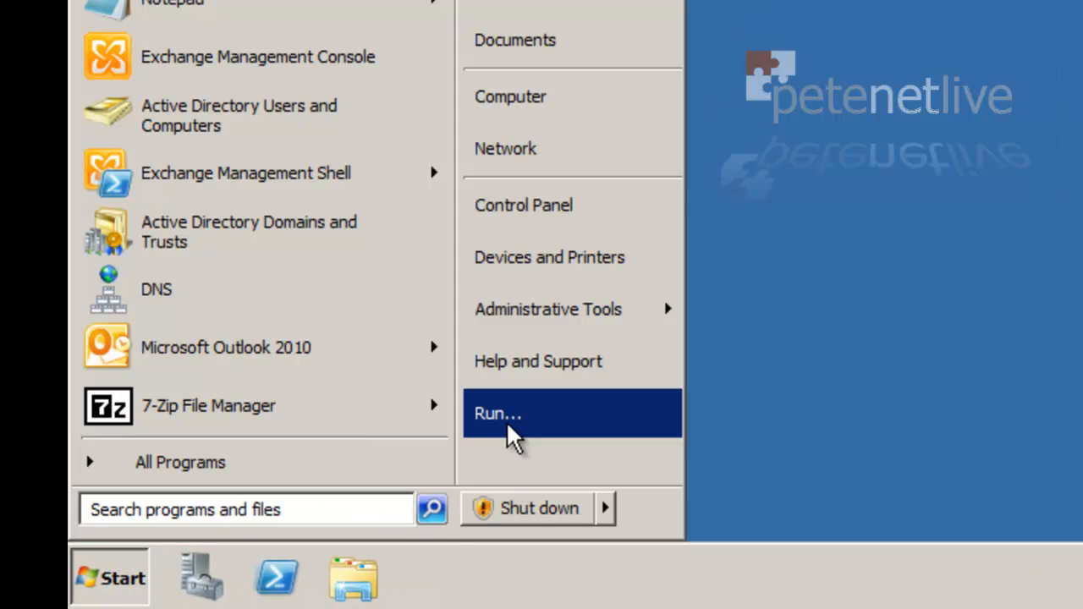
click(498, 414)
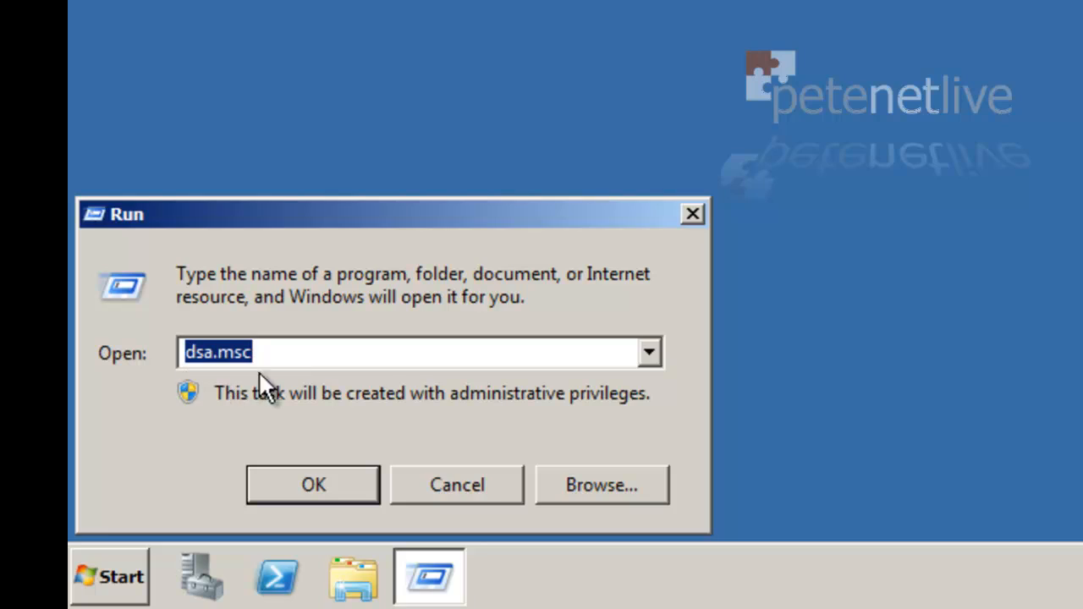
click(312, 484)
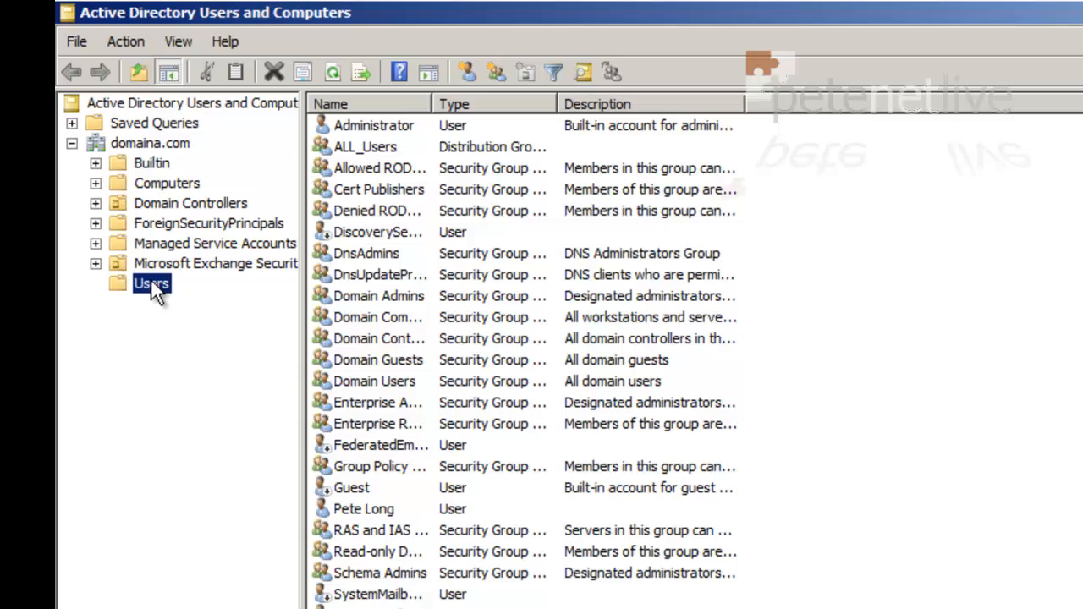
- Create a new universal security group named Mailbox_Import under Users
right_click(150, 282)
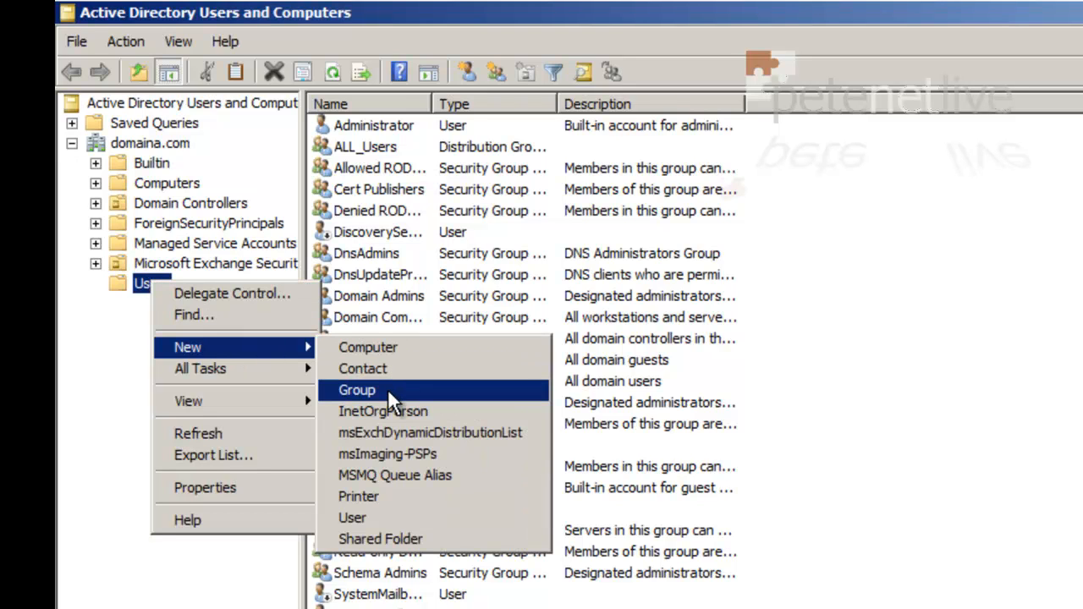
click(354, 390)
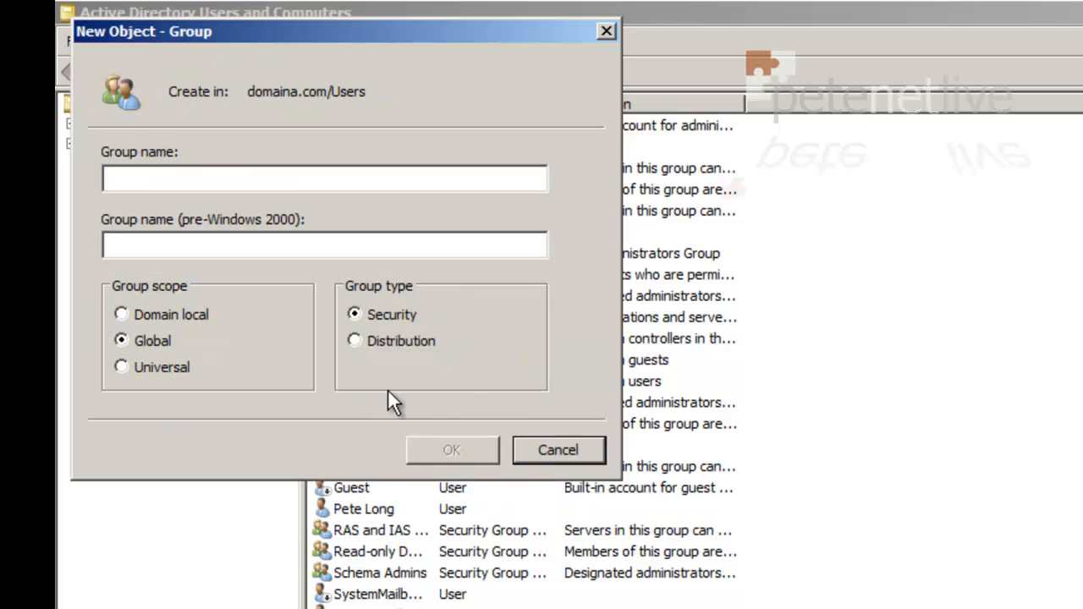
text(M)
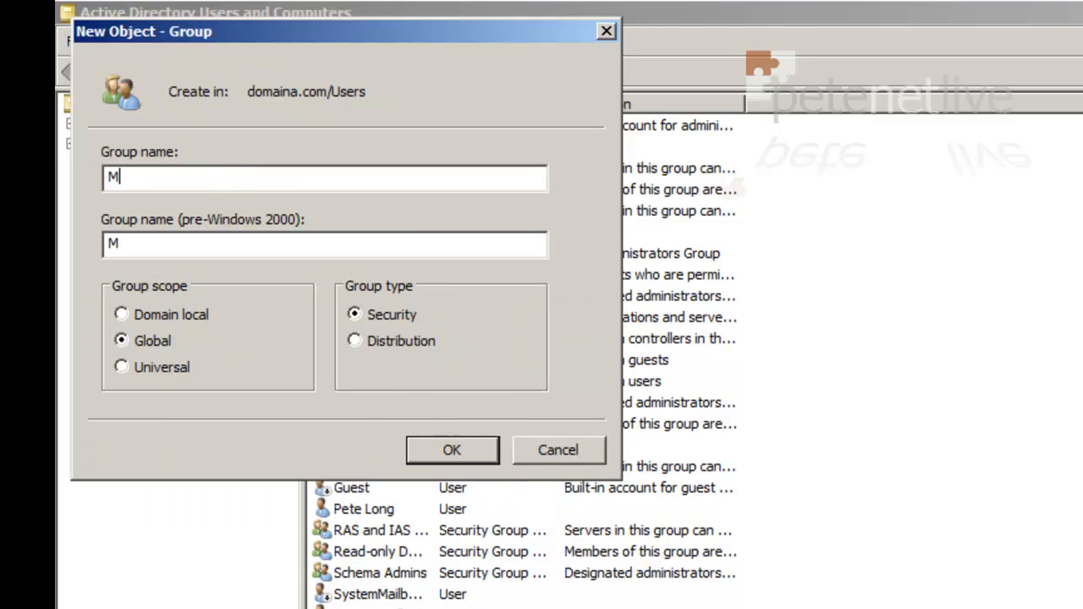
text(ailbox)
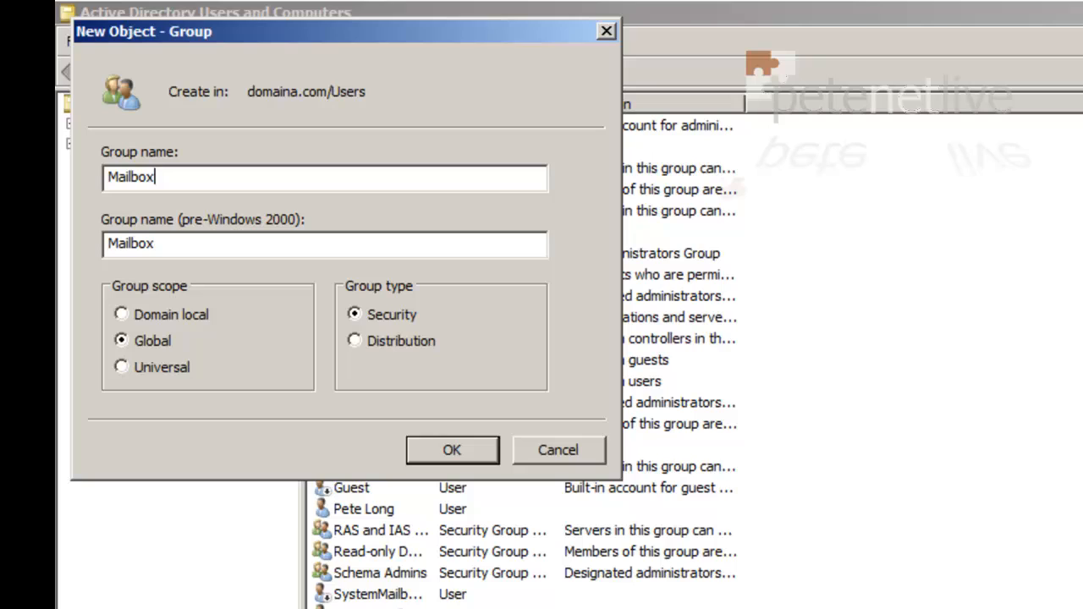
text(_Impor)
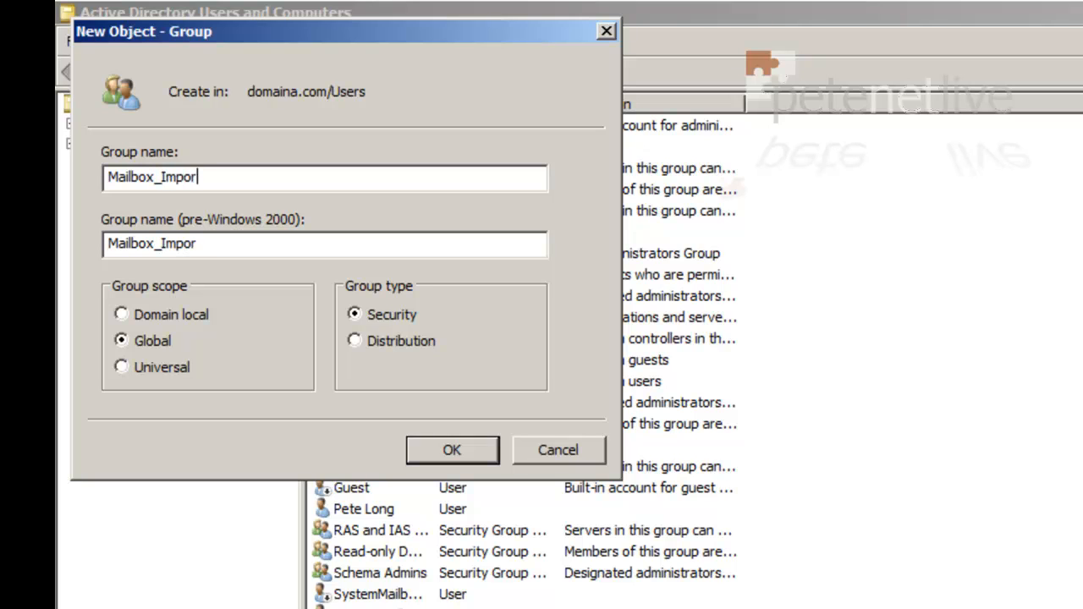
text(t)
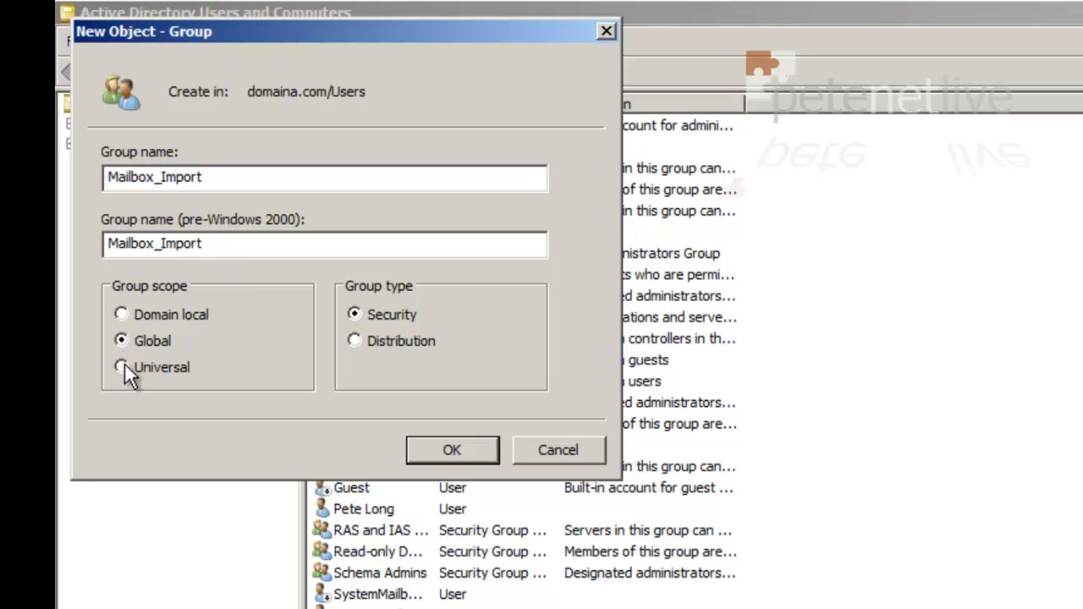
click(119, 366)
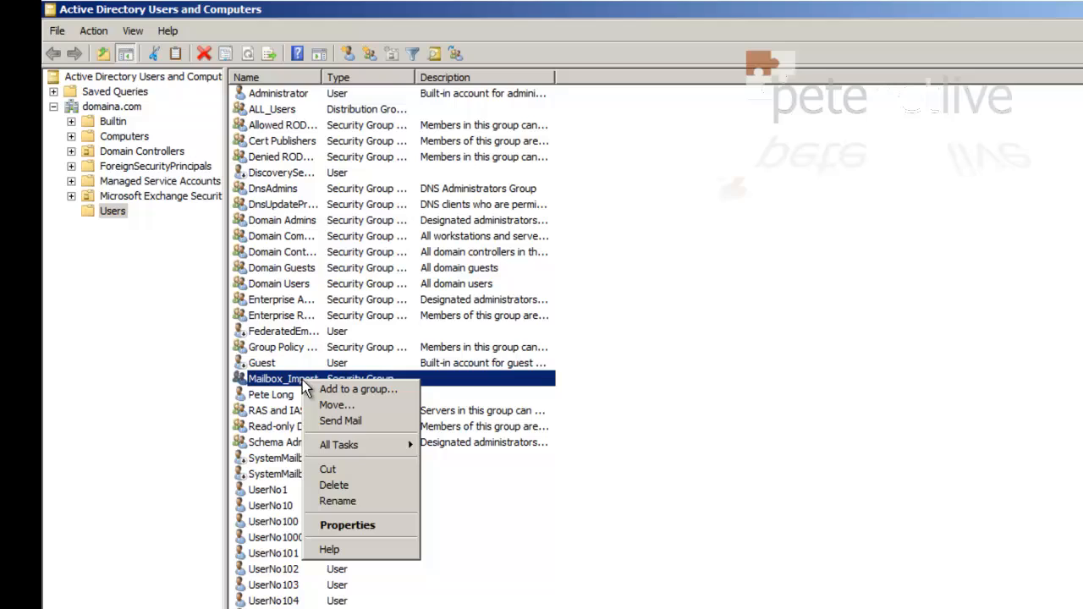
- Add Administrator to the Mailbox_Import group's members and save the properties
click(348, 525)
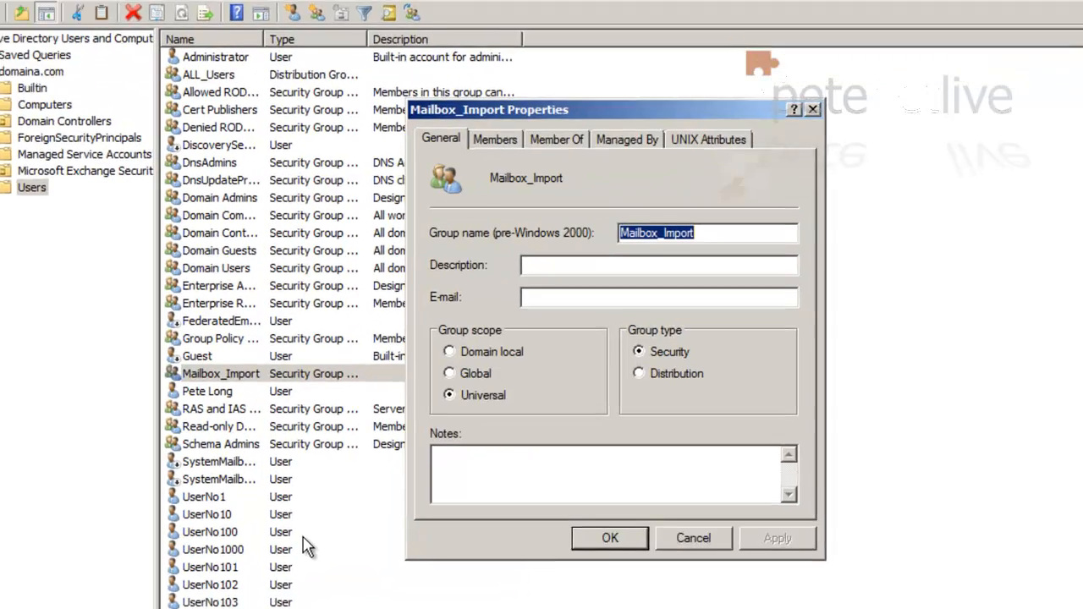
click(494, 139)
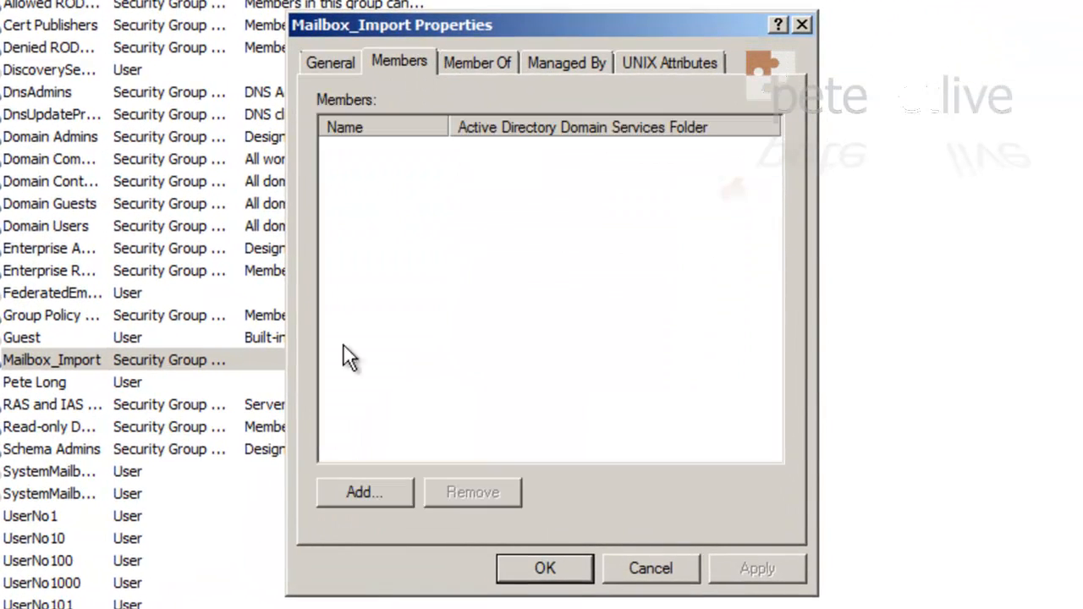
click(364, 492)
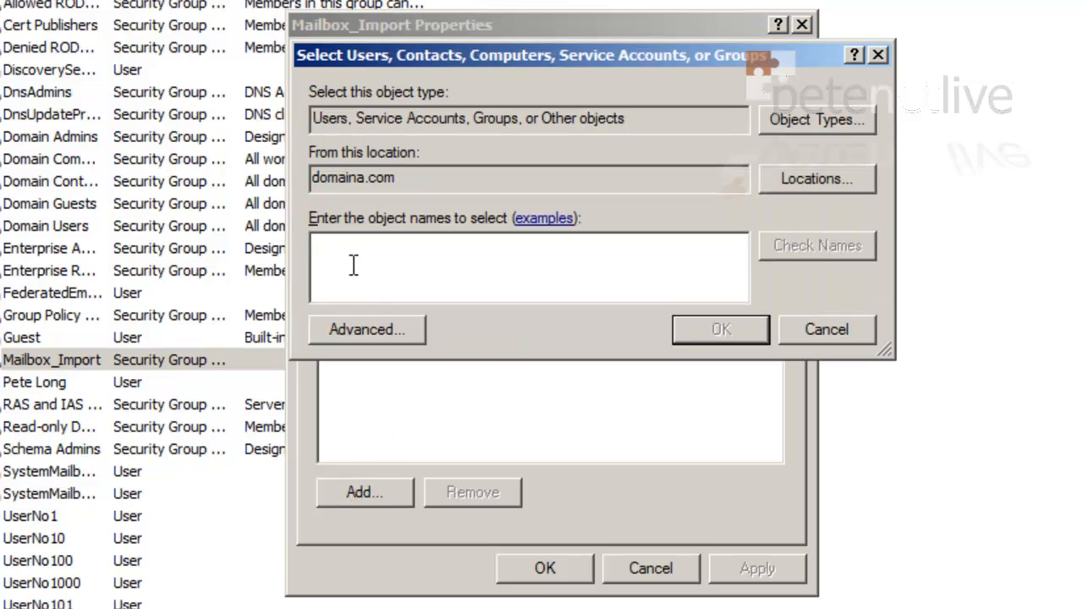
text(ad)
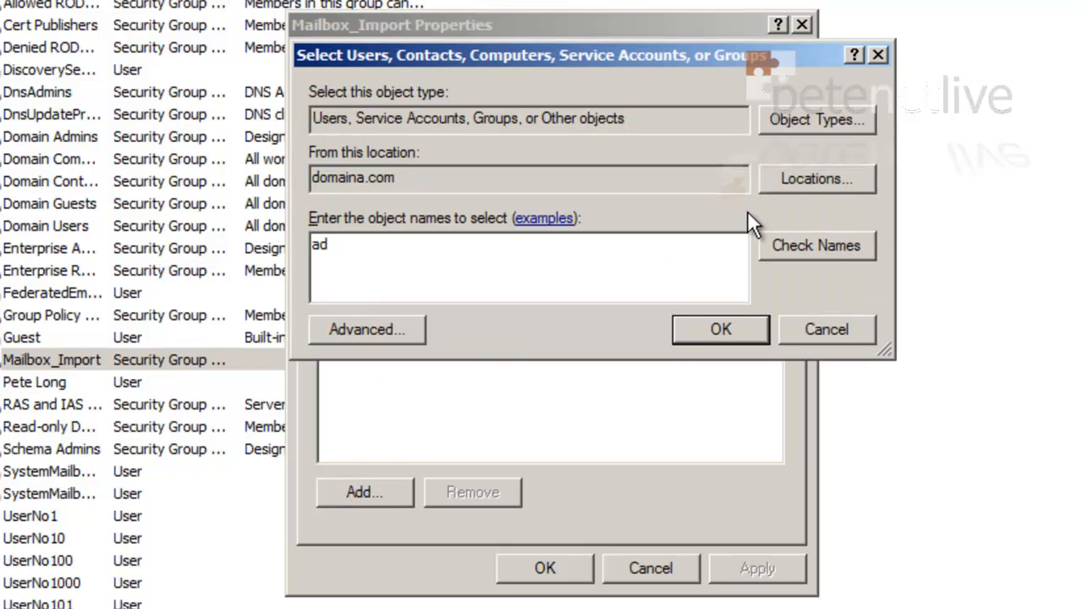
click(817, 245)
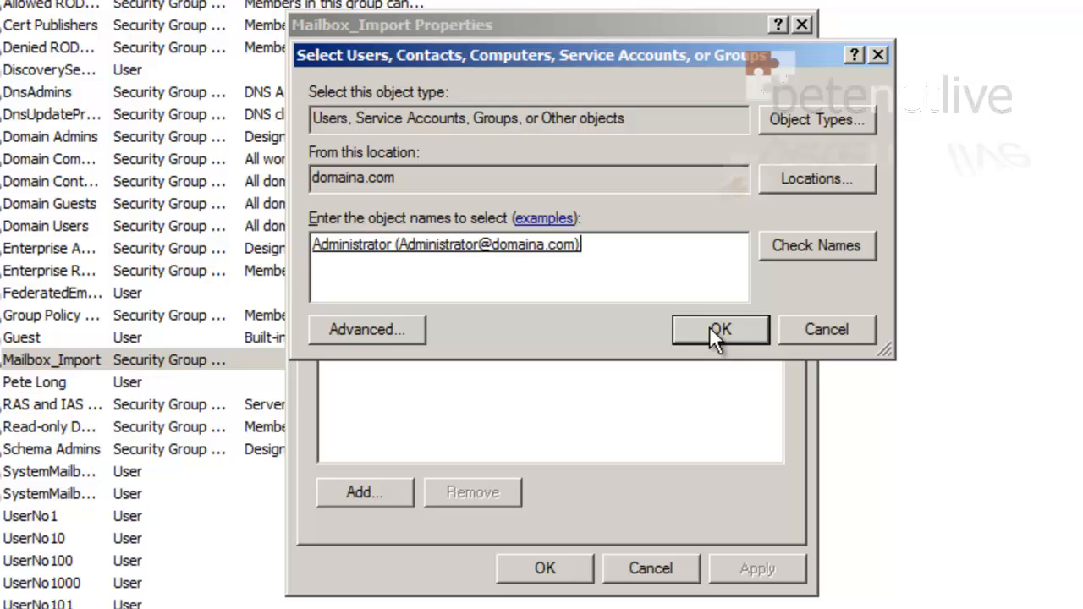
click(719, 329)
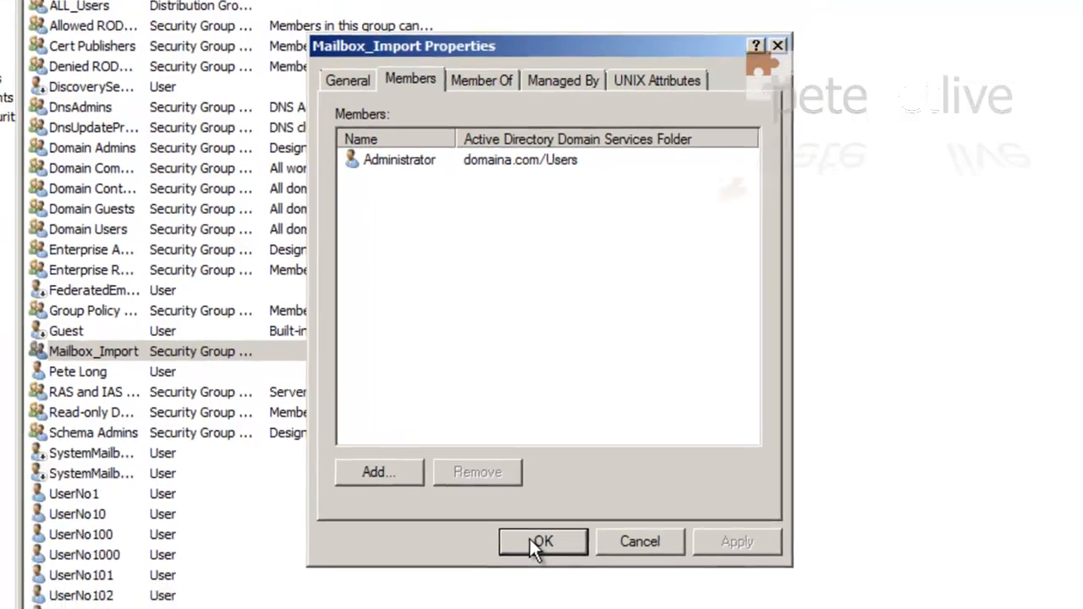
click(542, 541)
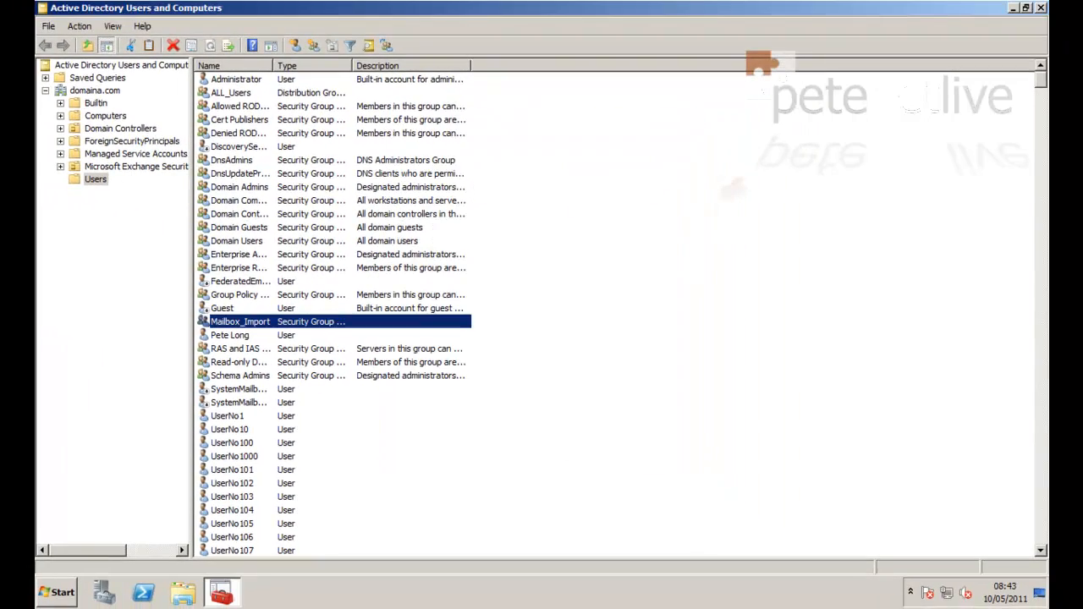
click(61, 589)
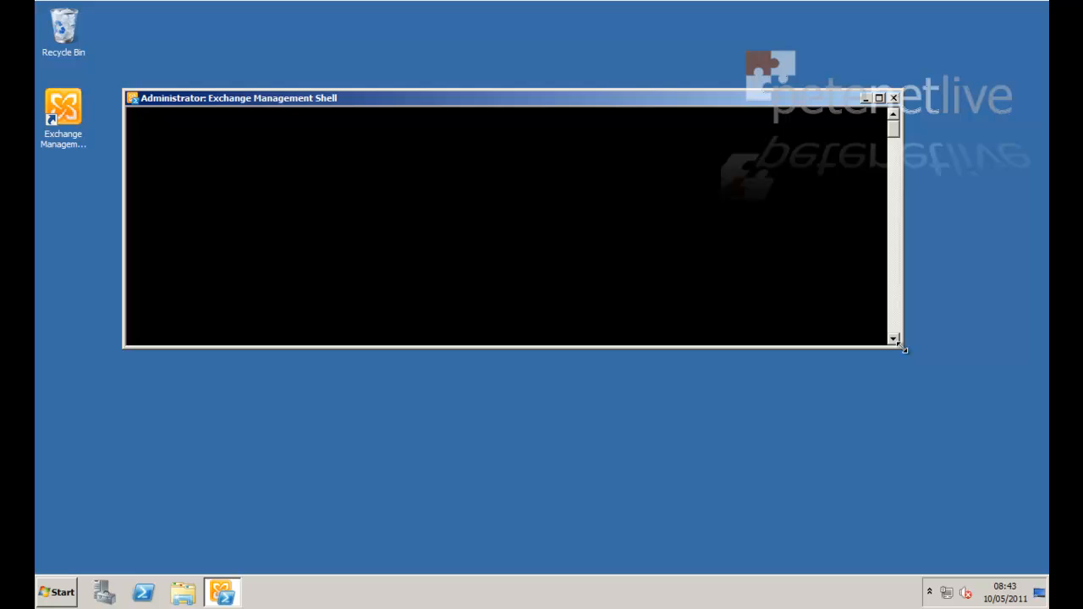
- Run New-ManagementRoleAssignment granting the Mailbox Import Export role to the security group
drag(903, 349, 762, 406)
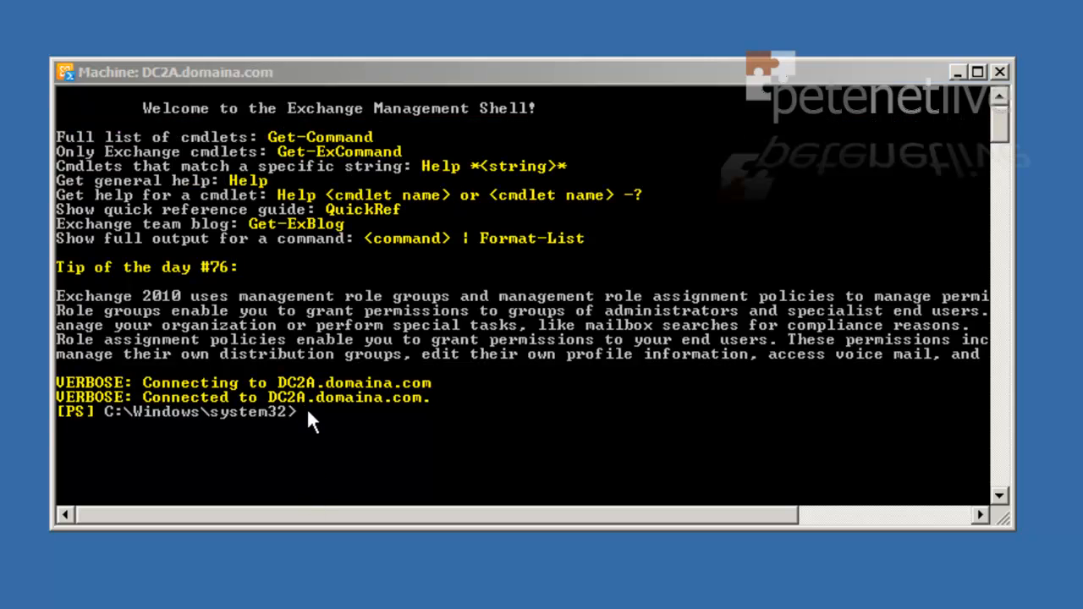
right_click(313, 419)
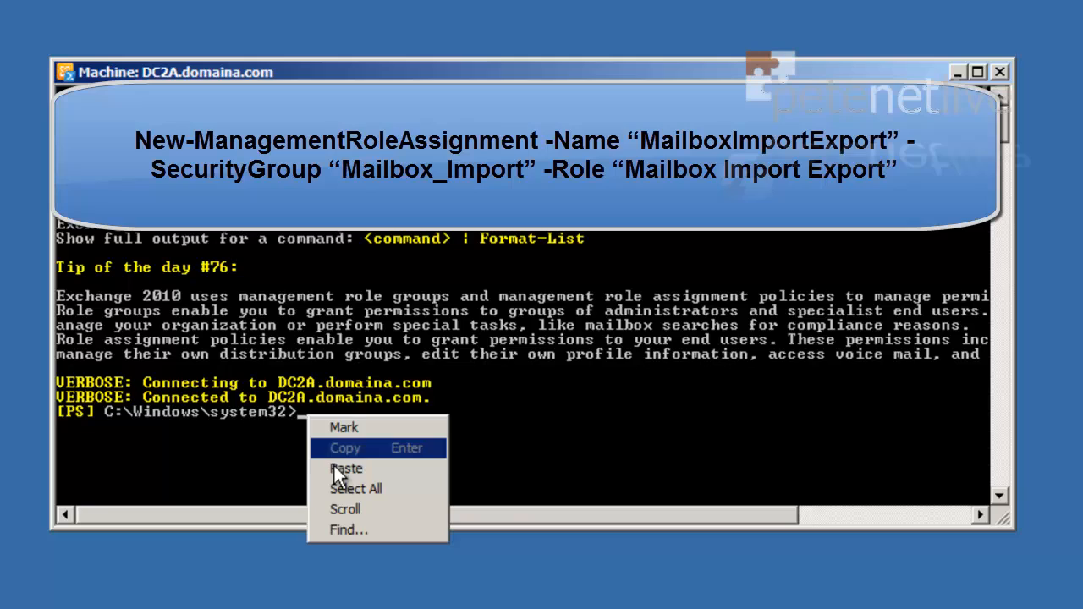
click(345, 468)
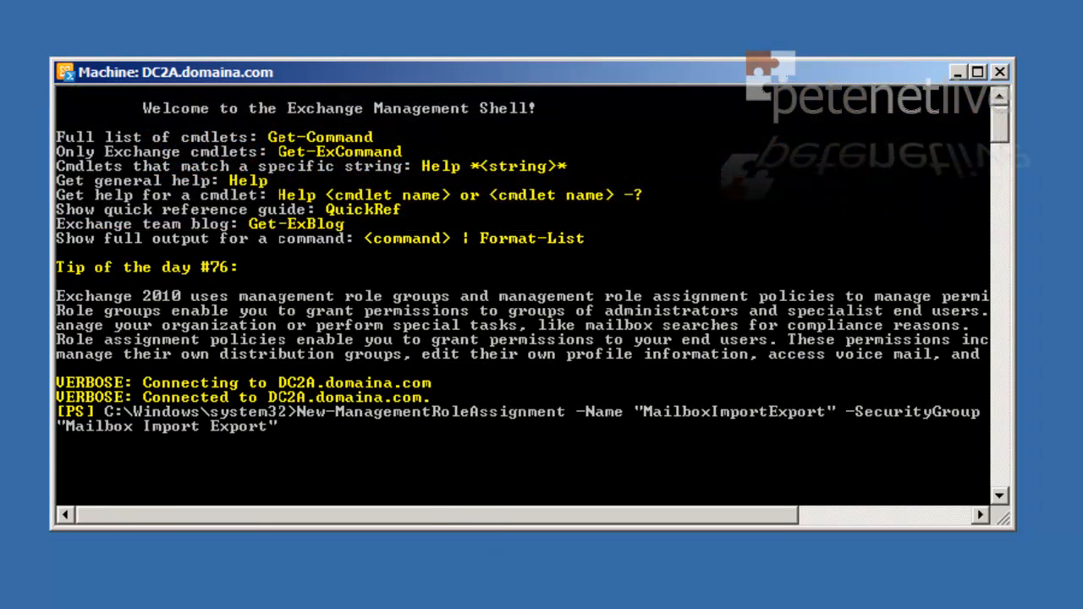
key(Enter)
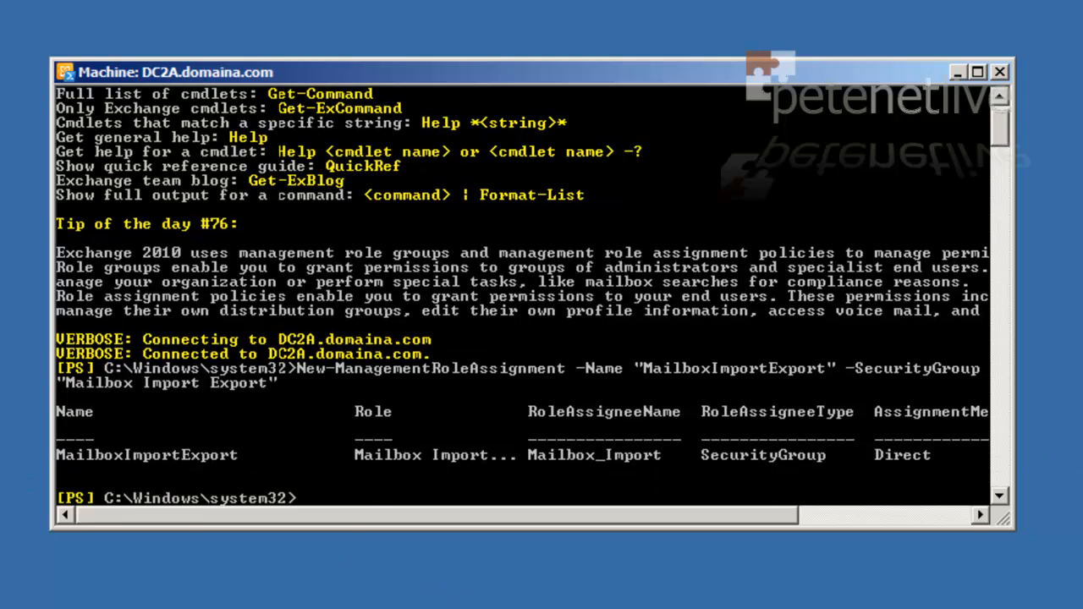
click(986, 70)
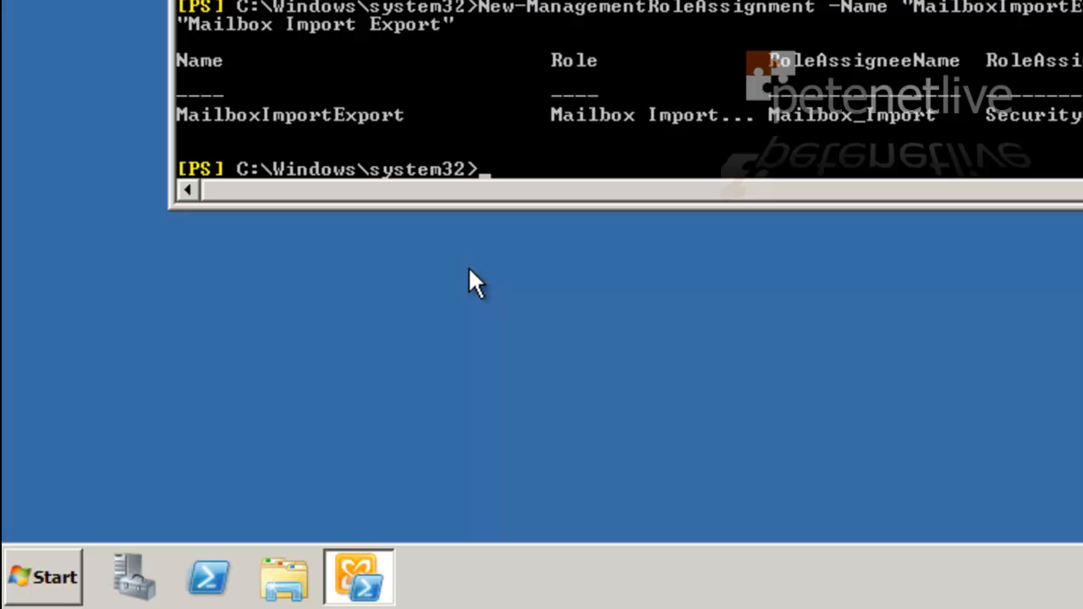
mouse_move(164, 521)
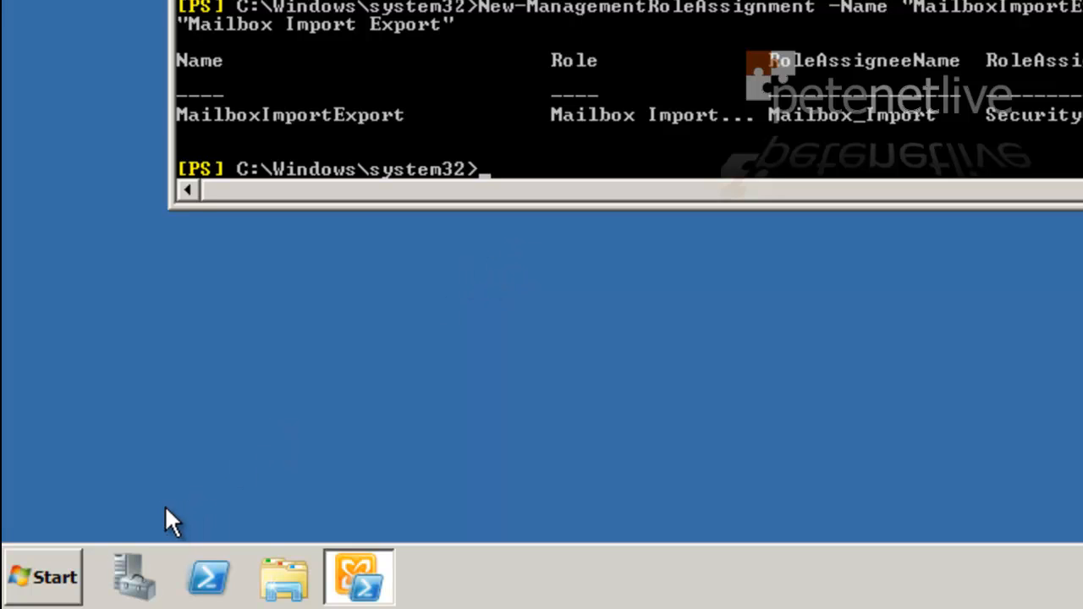
- Log off Windows and sign back in with the administrator password
click(42, 577)
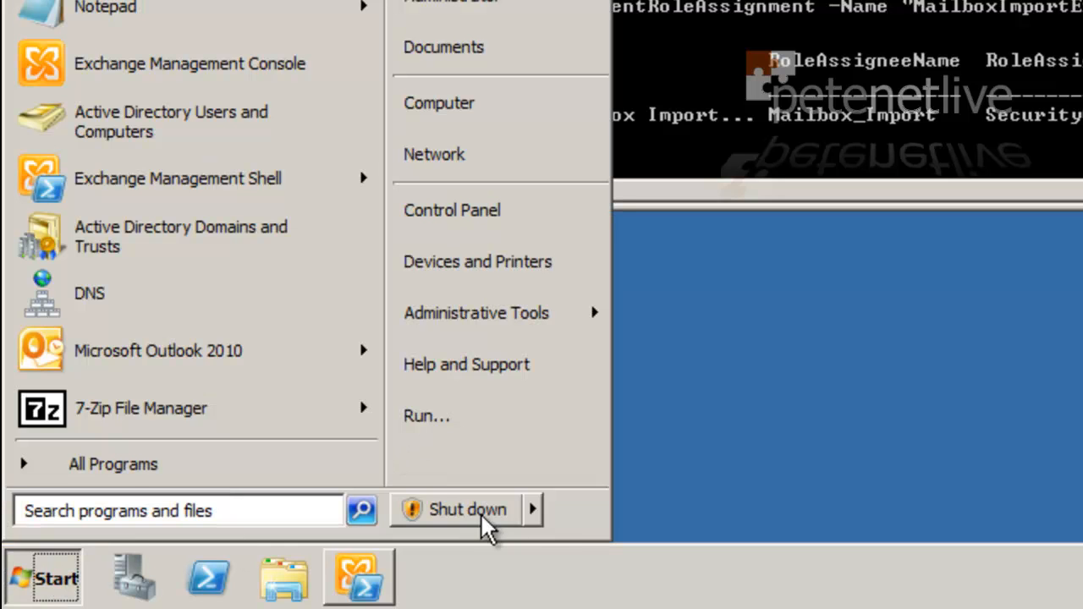
click(540, 509)
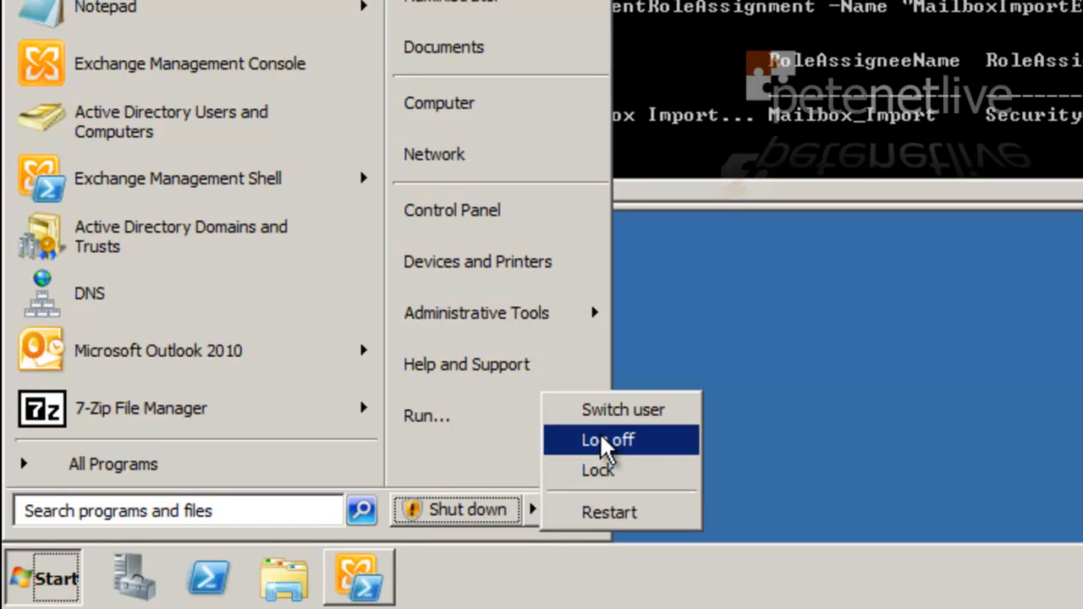
click(620, 440)
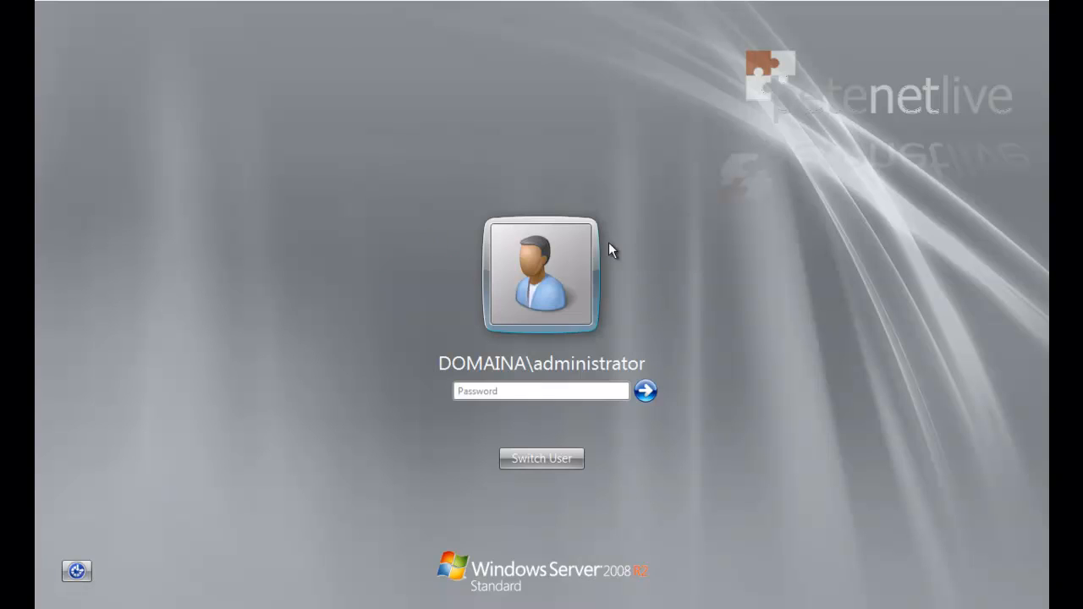
click(541, 391)
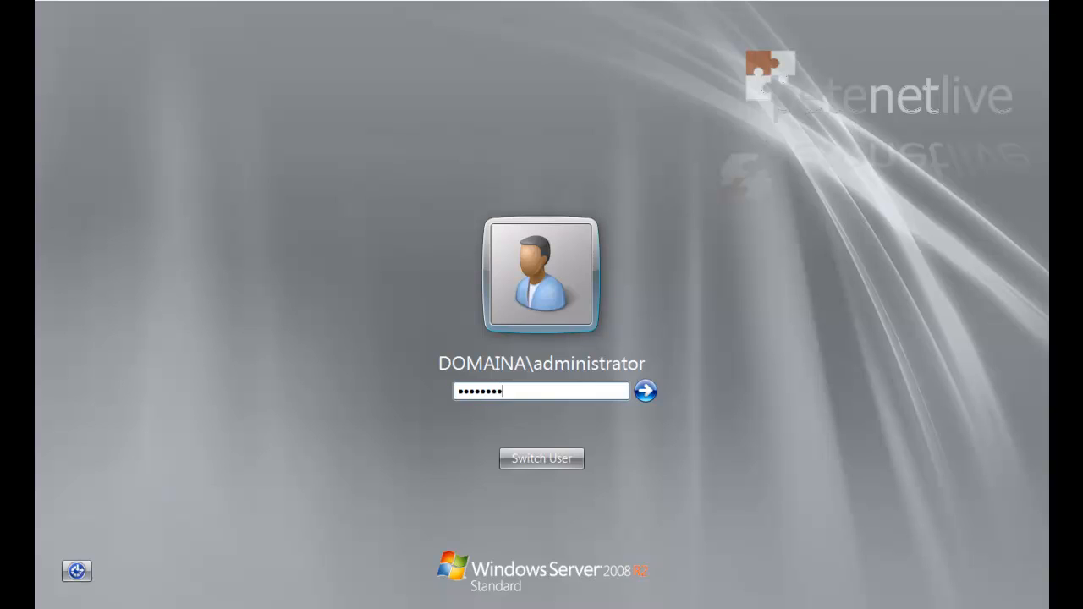
click(651, 391)
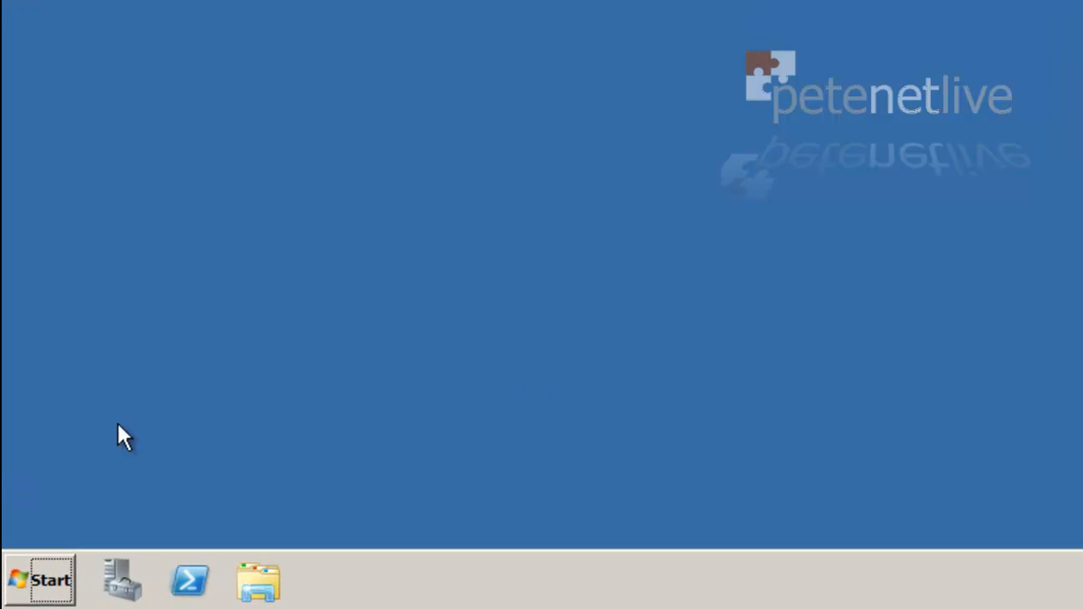
- Run the command piping \\DC2A\PST_To_Import\*.pst into New-MailboxImportRequest for each mailbox
click(40, 579)
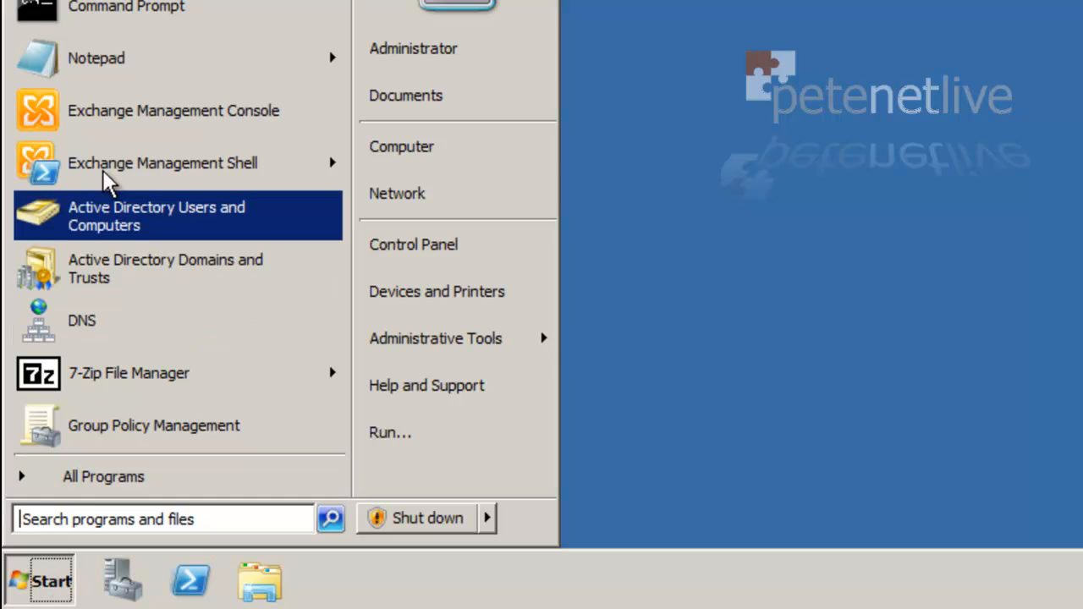
click(162, 162)
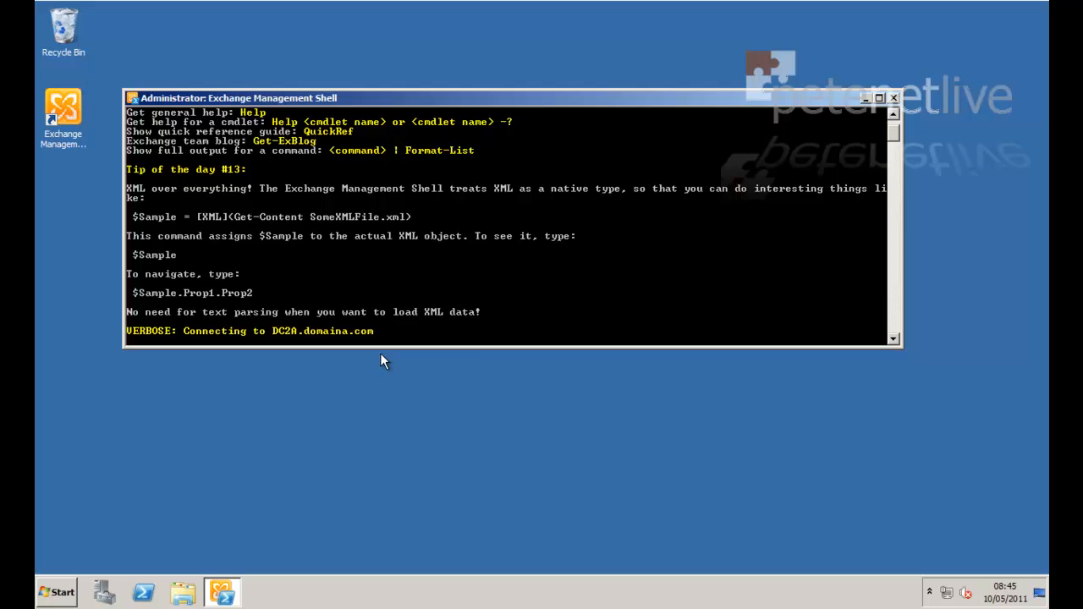
mouse_move(903, 349)
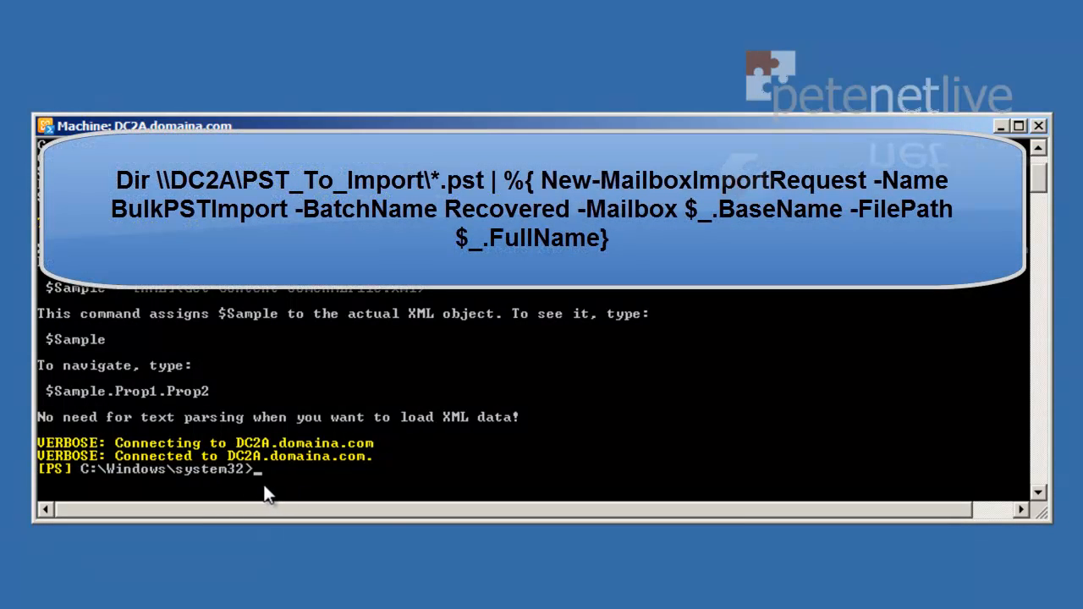
right_click(266, 490)
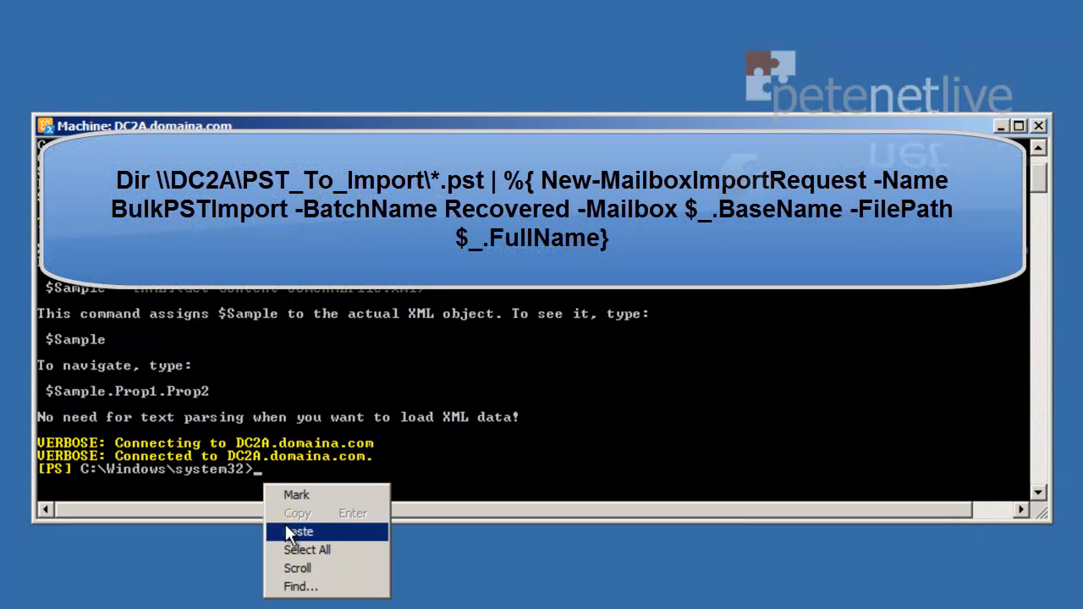
click(299, 531)
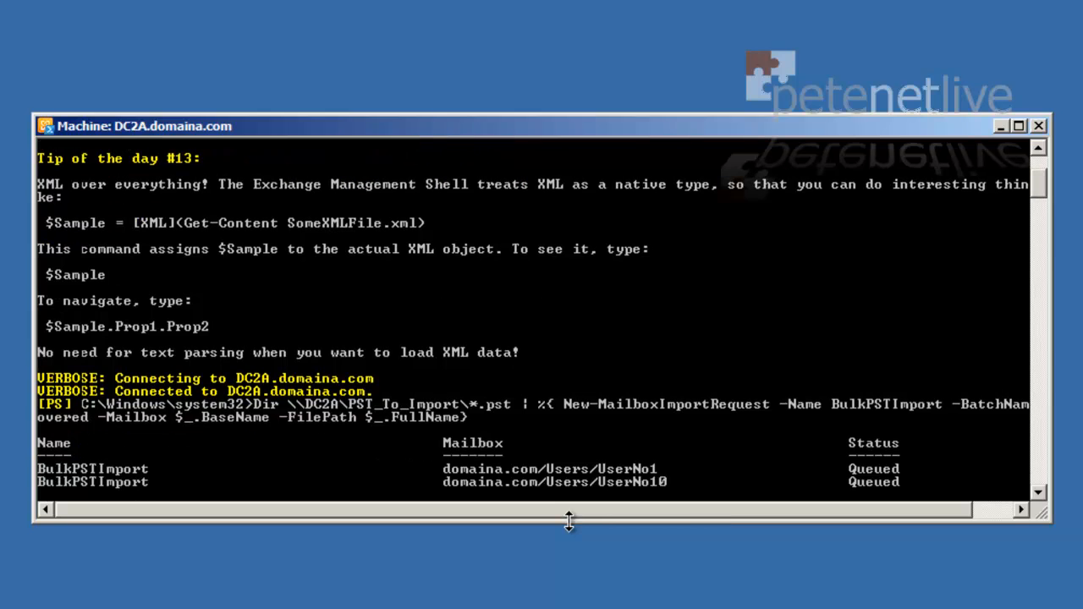
scroll(down, 3)
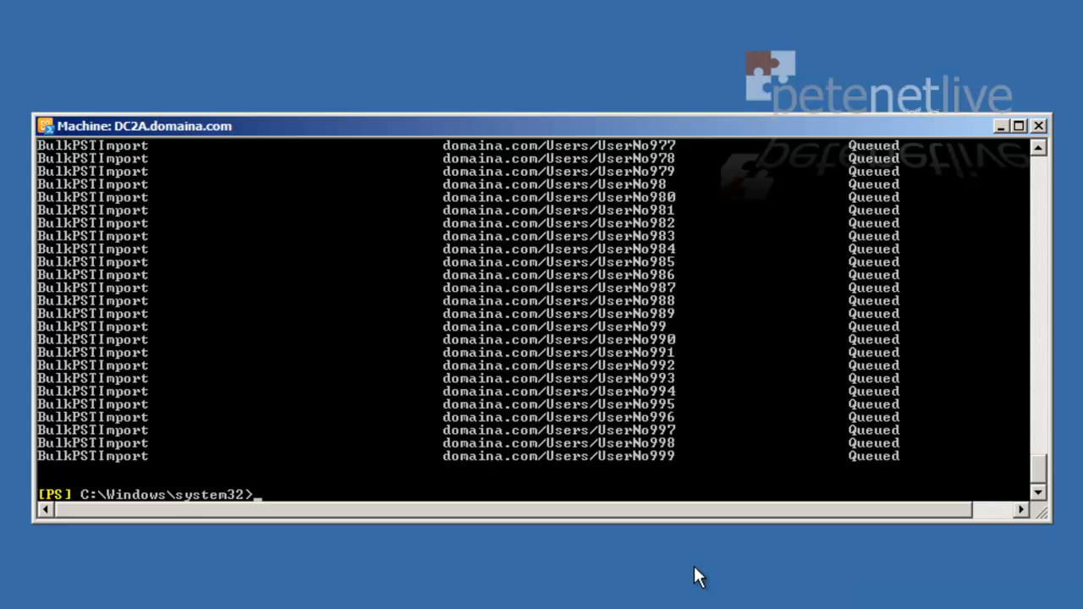
mouse_move(584, 469)
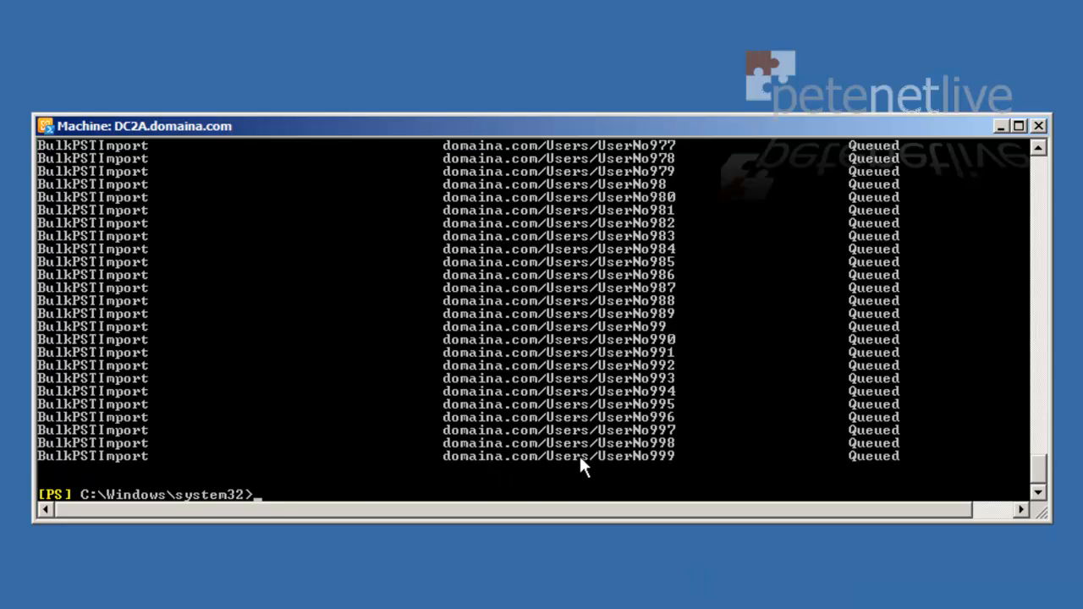
mouse_move(200, 423)
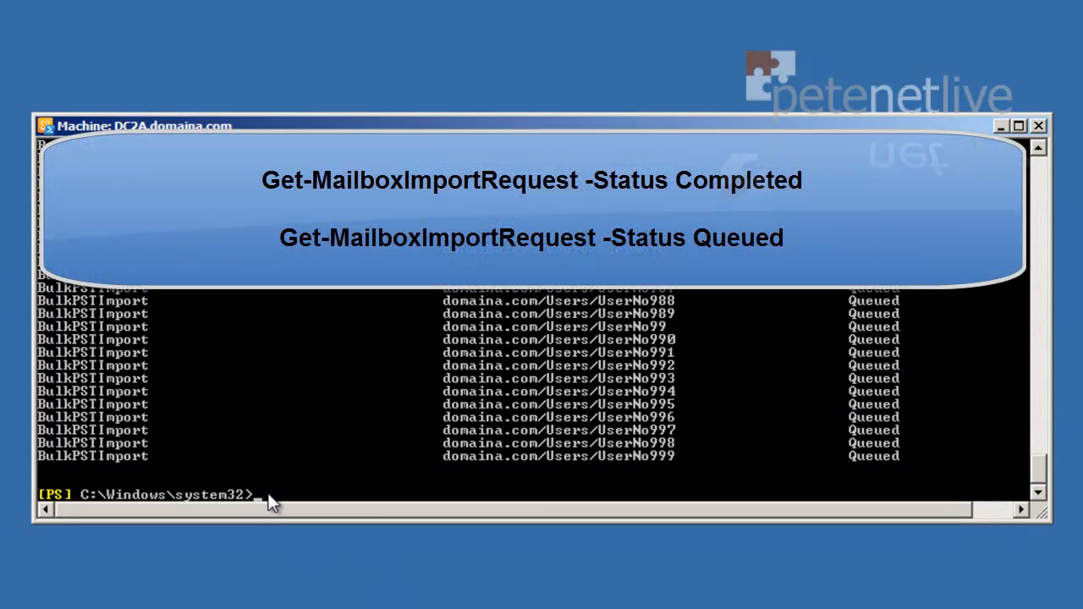
- Run Get-MailboxImportRequest -Status Completed and scroll through the results
text(Get-MailboxImportRequest -Status Completed)
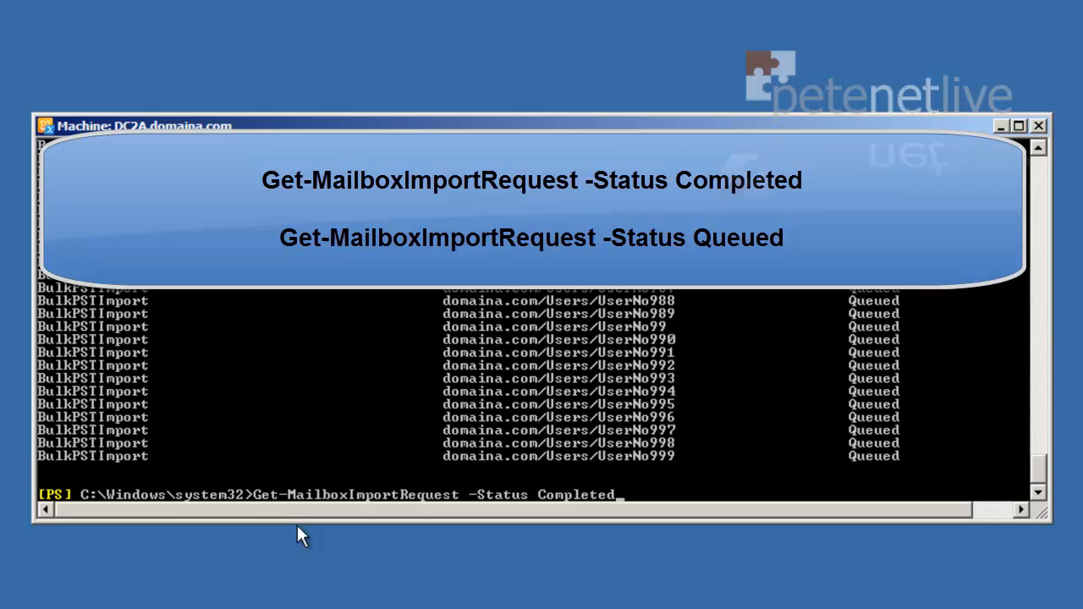
mouse_move(640, 509)
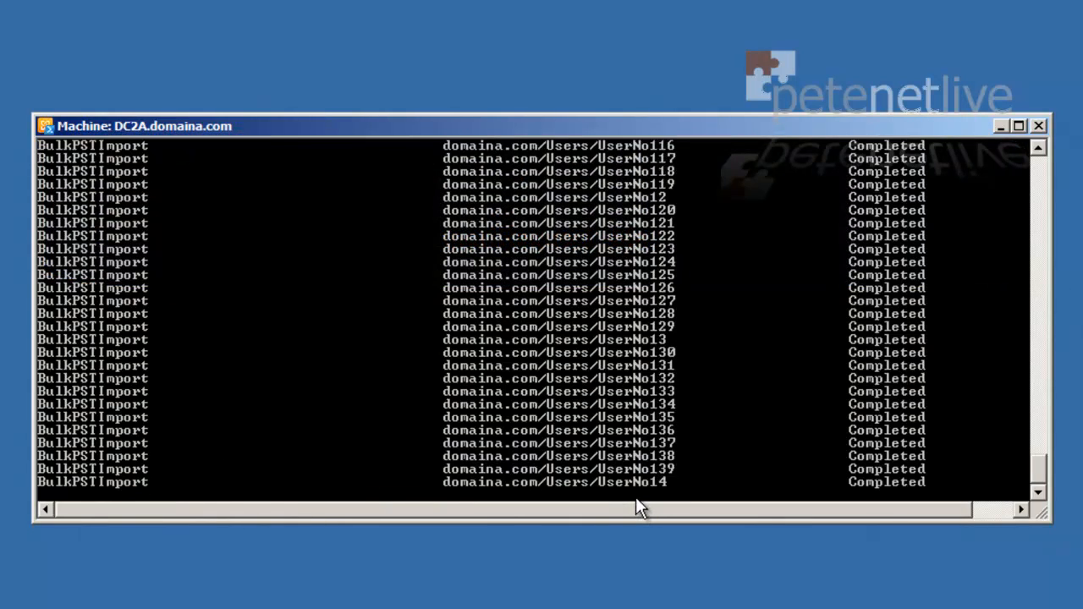
scroll(down, 3)
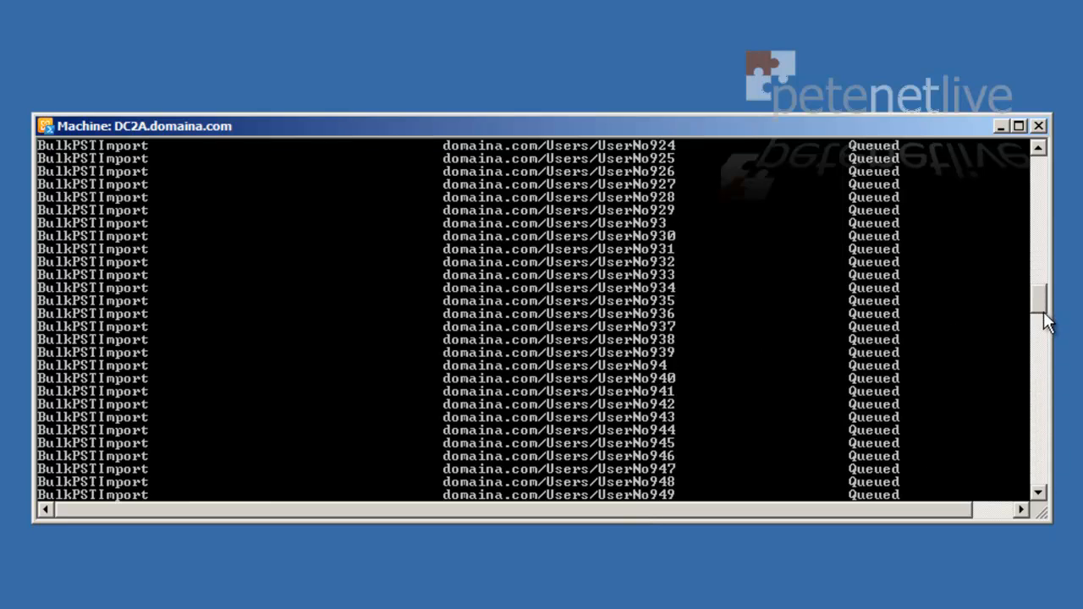
scroll(down, 3)
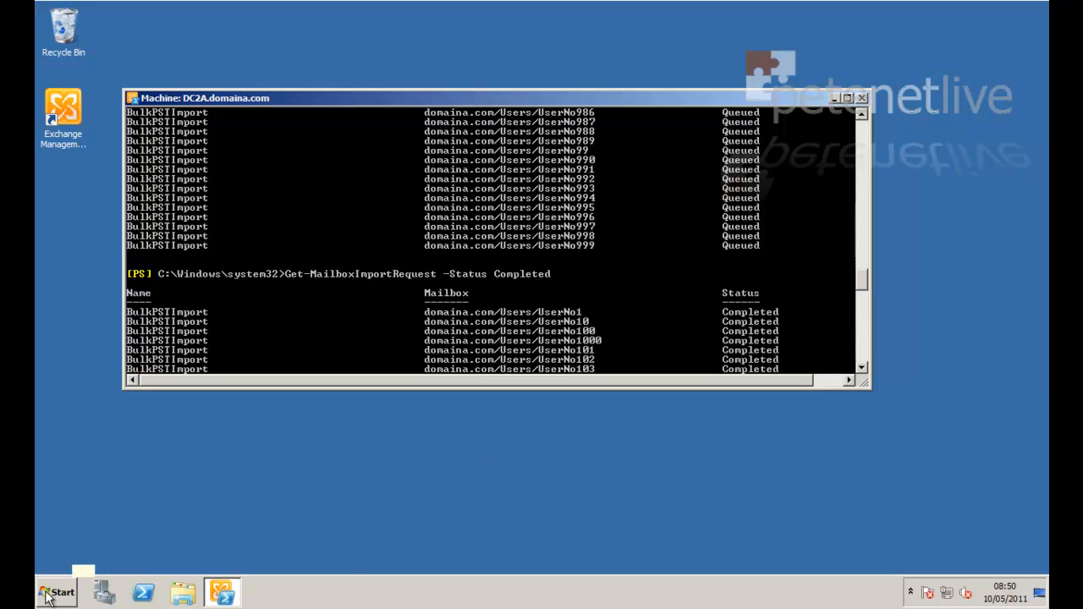
- Sign in to Outlook Web App as userno1, bypassing the certificate warning
click(54, 592)
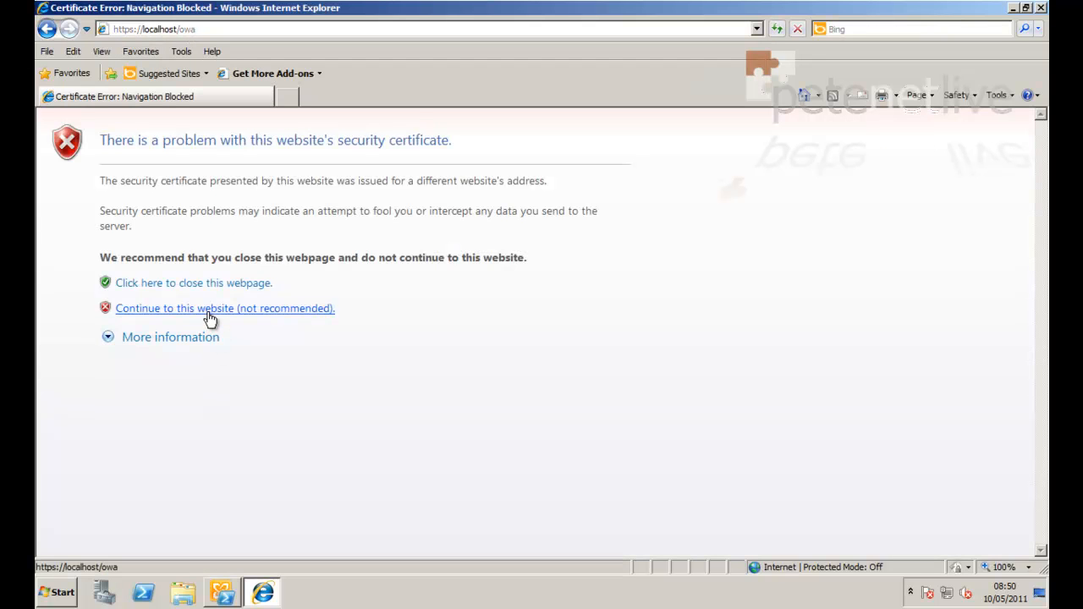
click(224, 307)
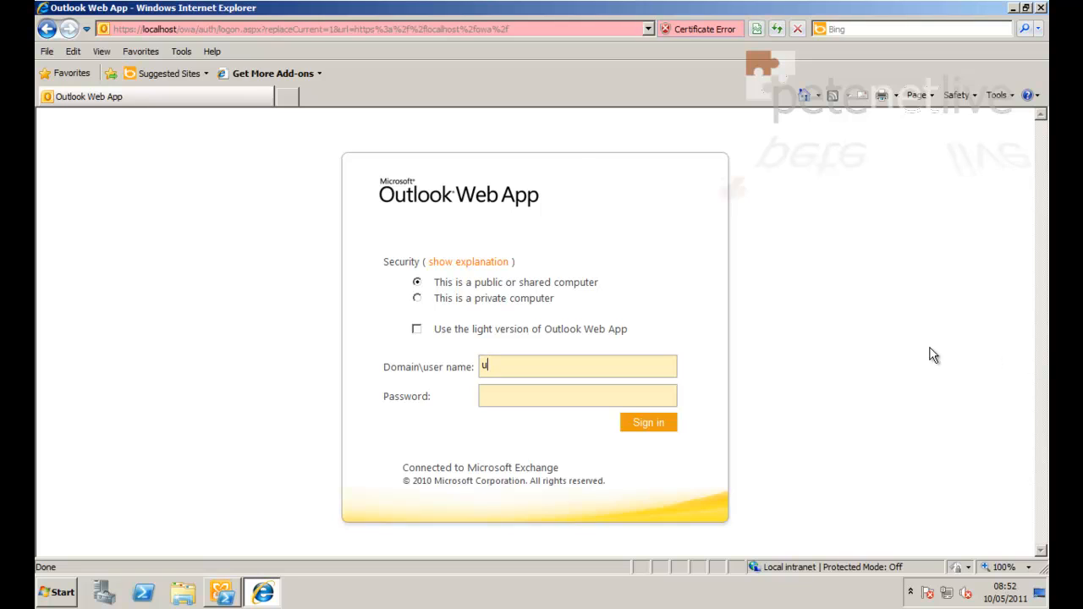
text(serno1)
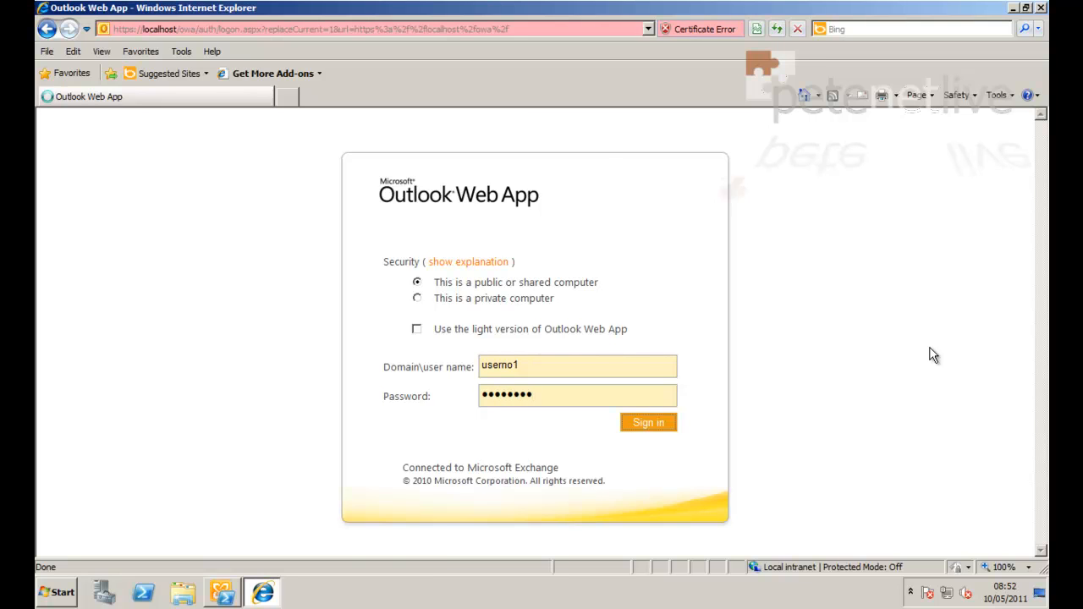
click(648, 422)
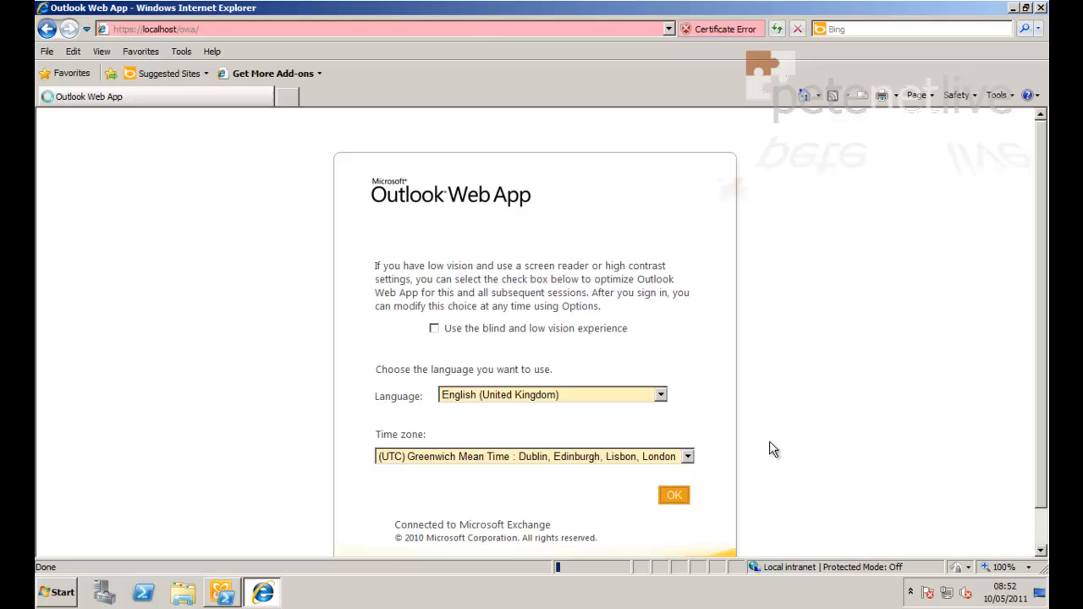
- Accept the language and time zone settings, then read both imported inbox messages
click(673, 495)
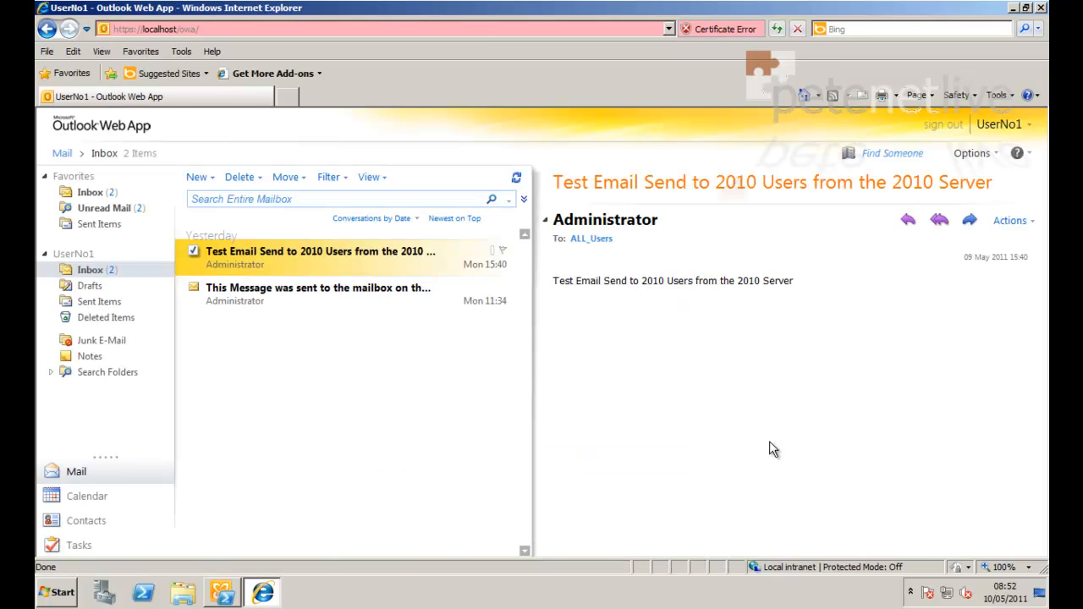
mouse_move(617, 303)
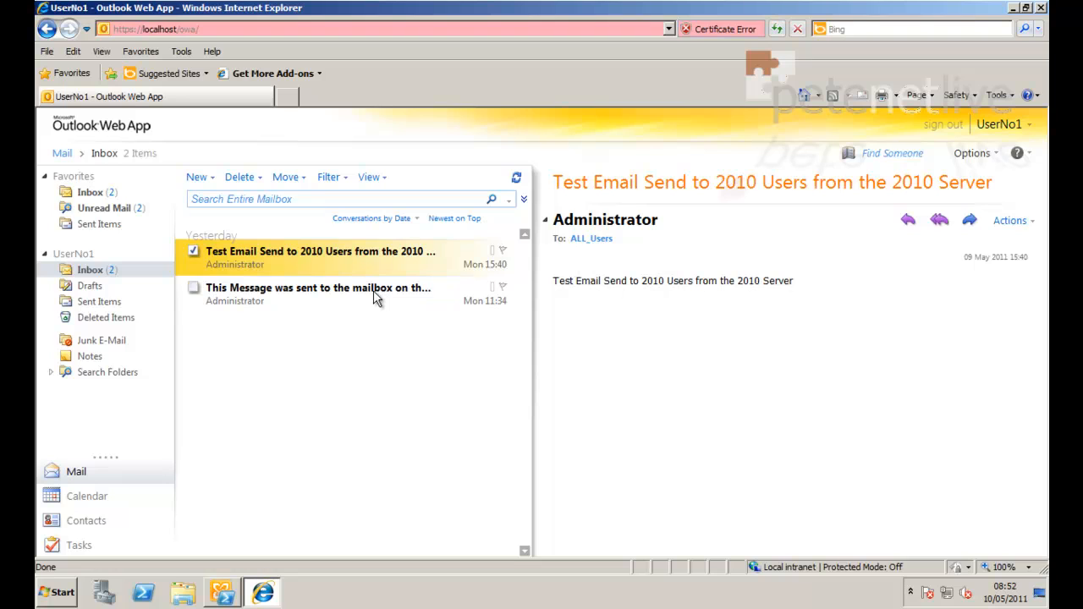
click(317, 294)
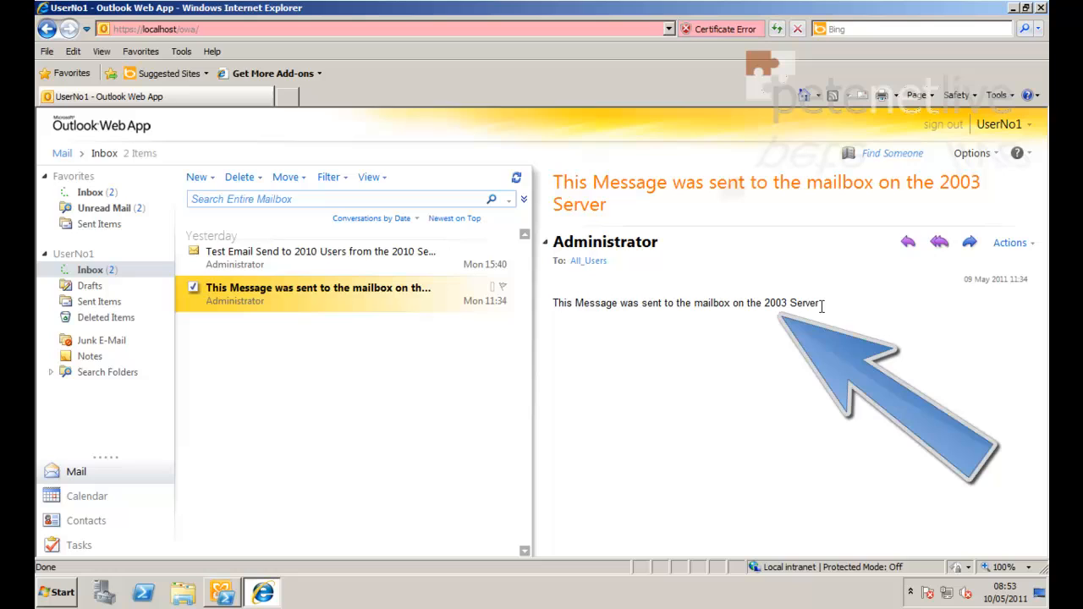
mouse_move(229, 251)
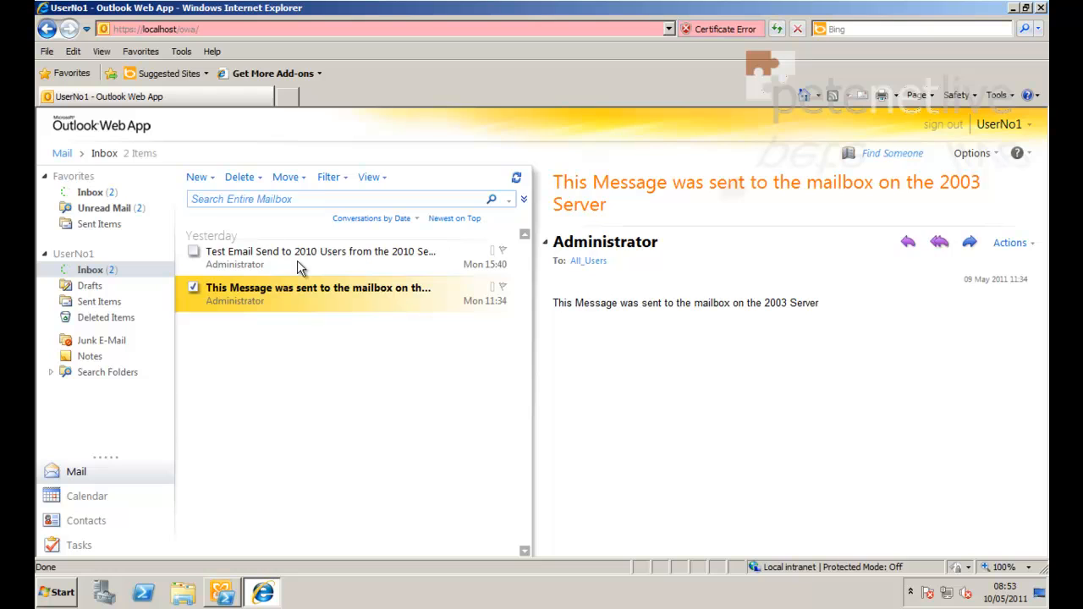
click(319, 254)
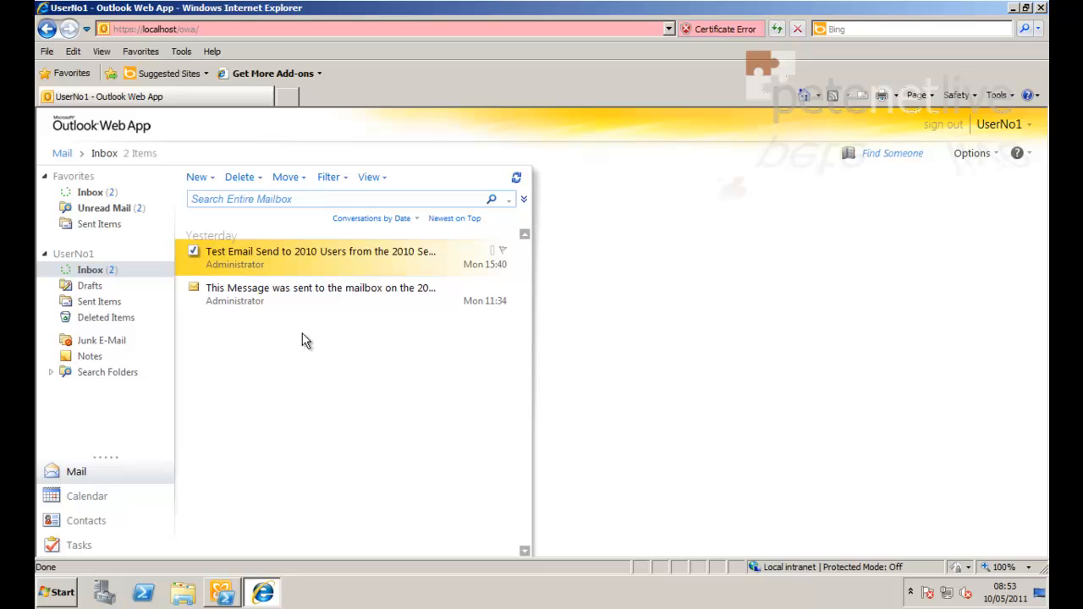
click(322, 257)
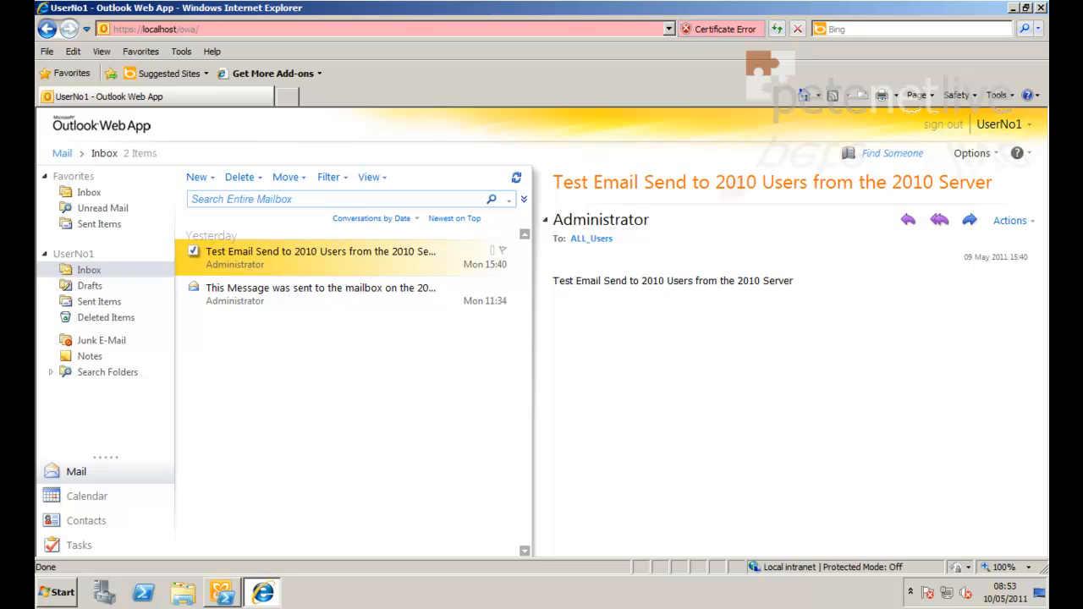
mouse_move(664, 373)
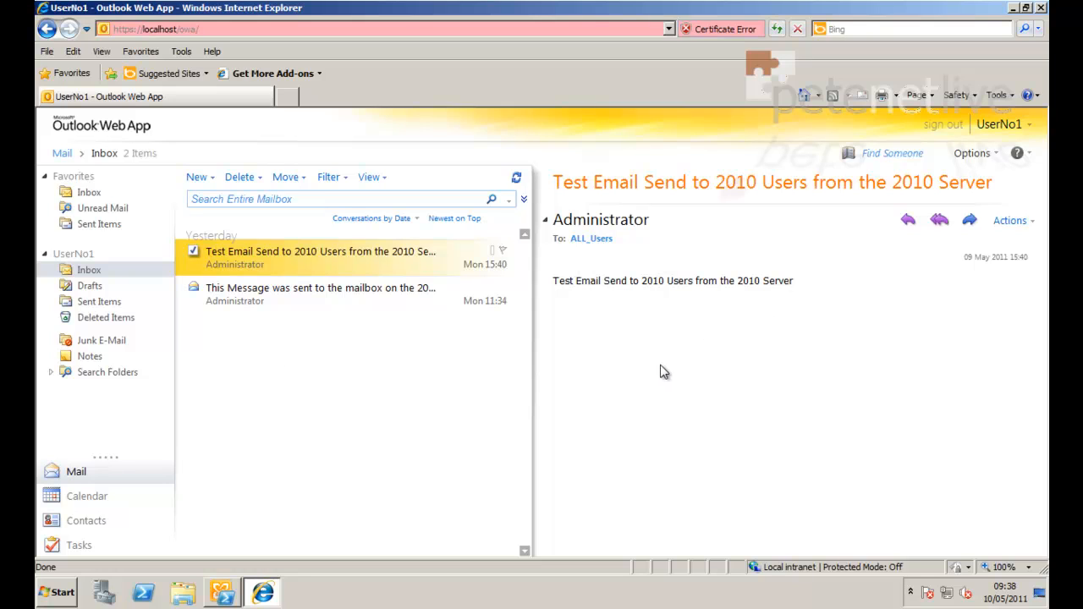
click(1036, 6)
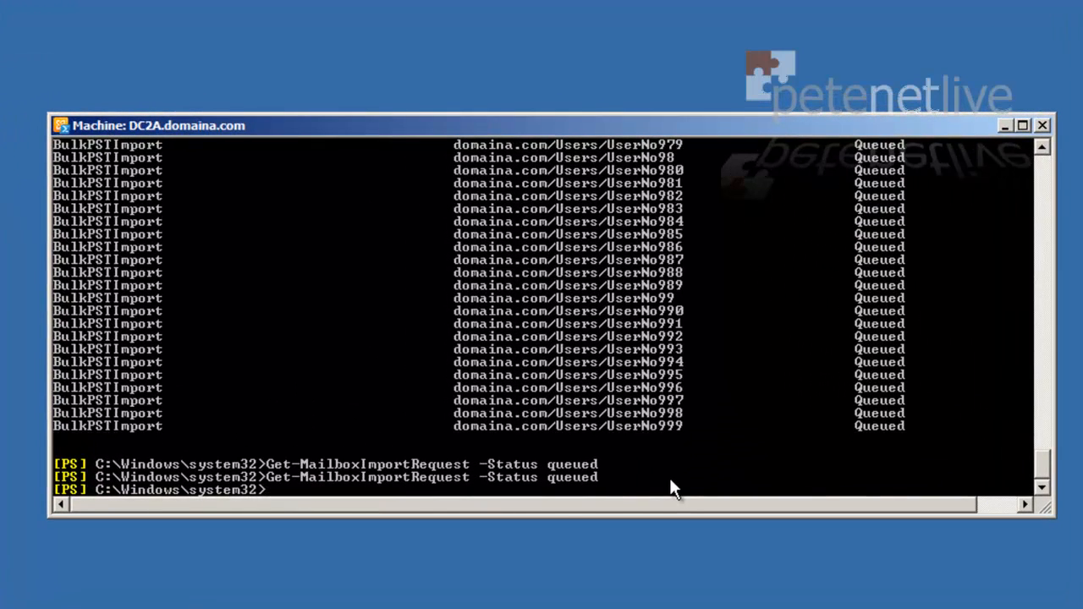
mouse_move(636, 511)
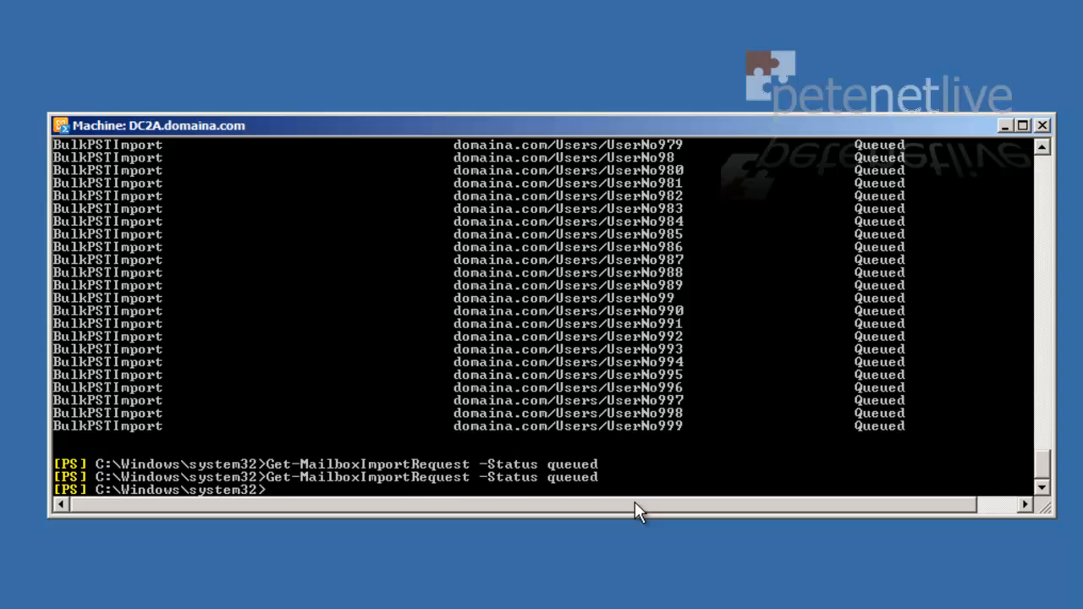
- Query Get-MailboxImportRequest -Status completed to confirm every import finished
text(Get-MailboxImportRequest -Status)
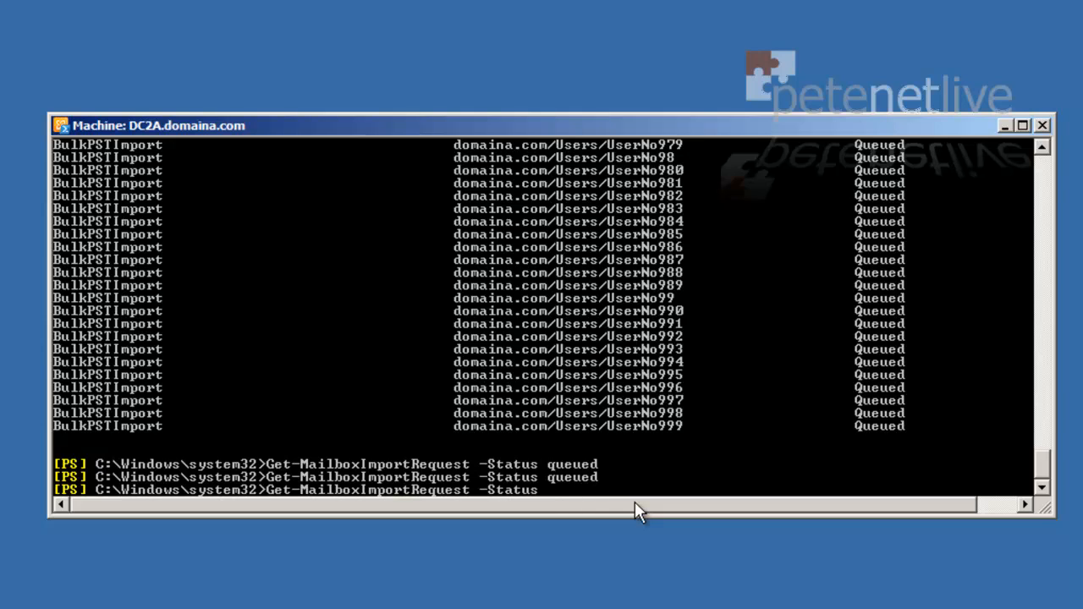
text(comple)
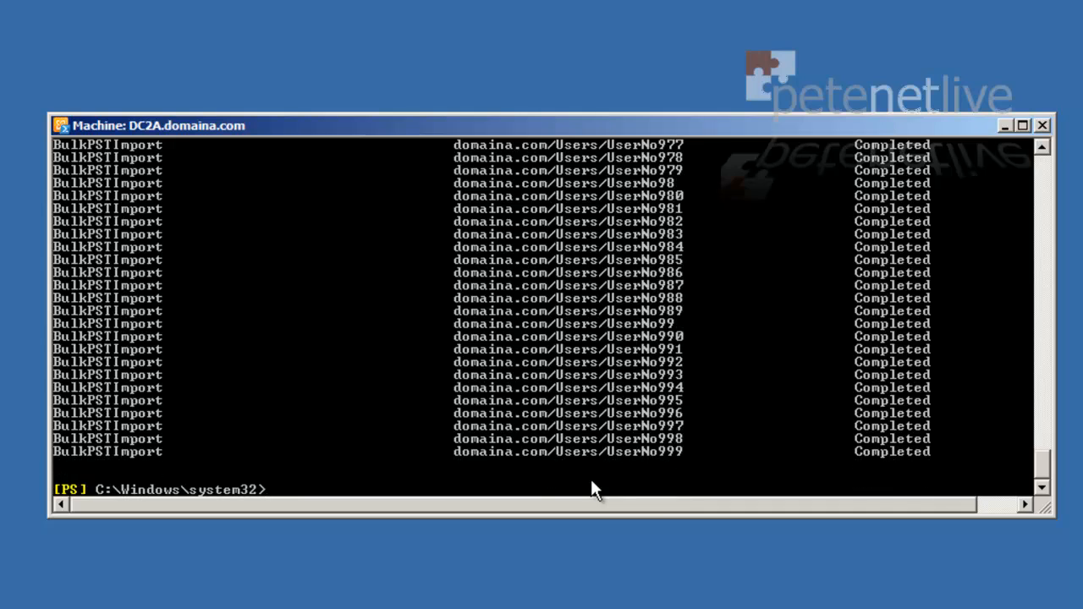
mouse_move(683, 472)
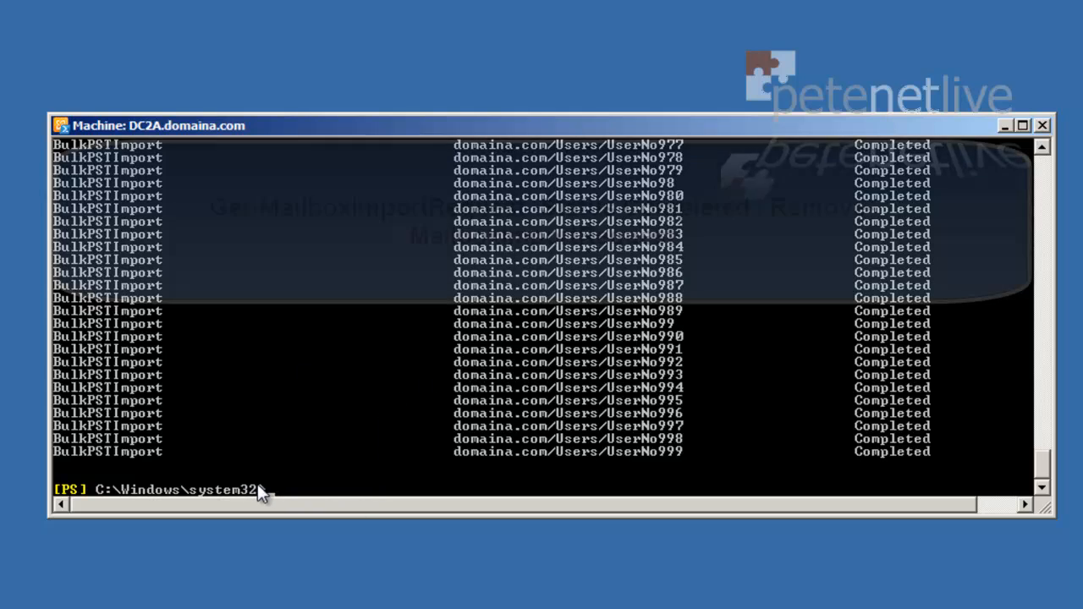
- Remove all completed mailbox import requests, answering A (Yes to All) to the confirmation
right_click(271, 495)
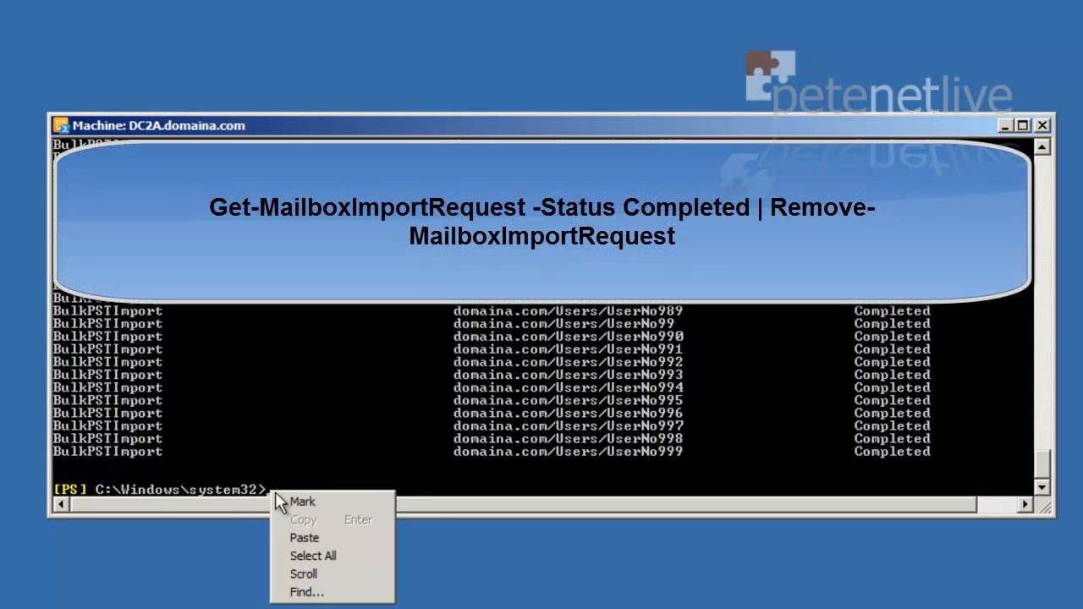
click(305, 554)
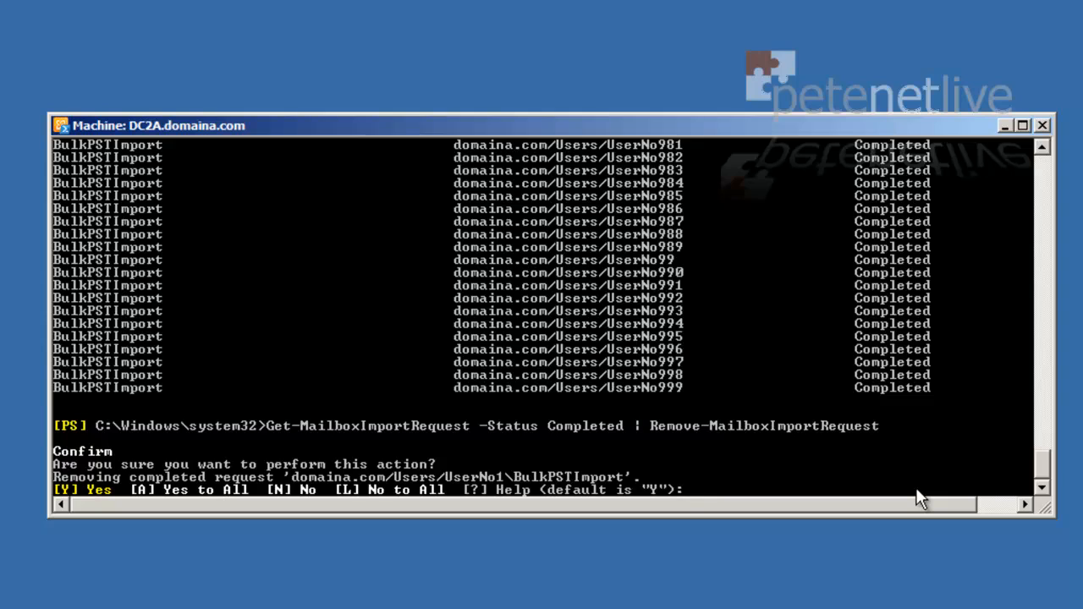
text(A)
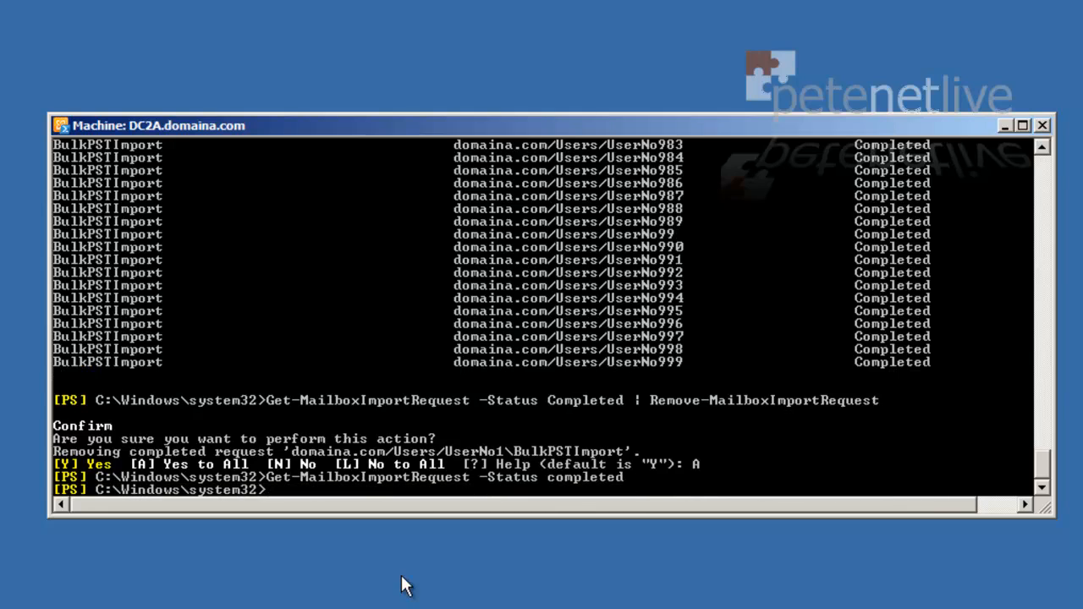
- Confirm no import requests remain completed or queued, then close the Exchange Management Shell
text(Get-MailboxImportRequest -Status completed)
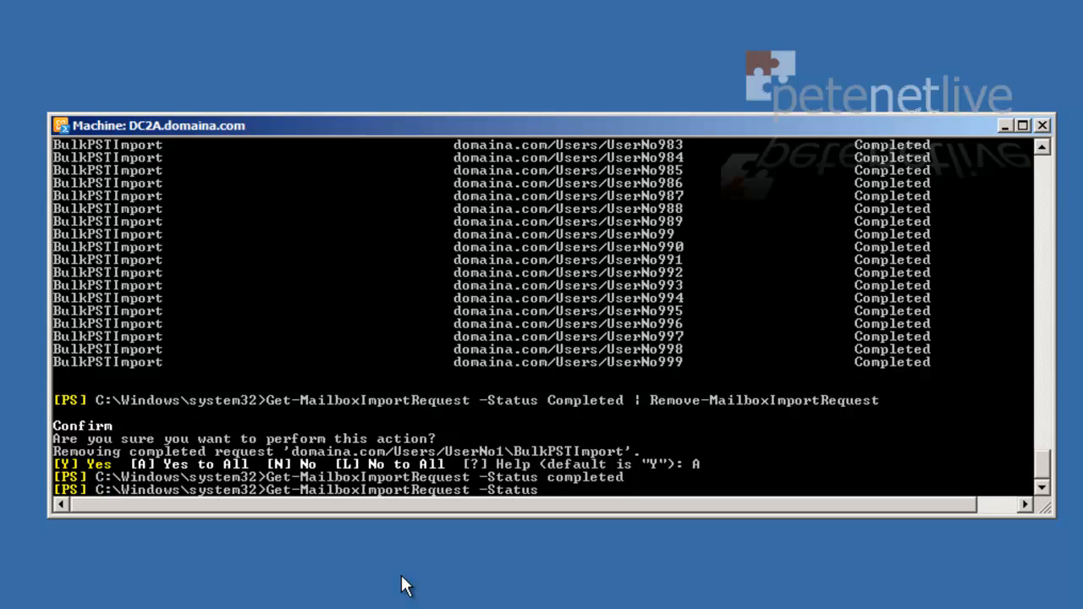
text(queued)
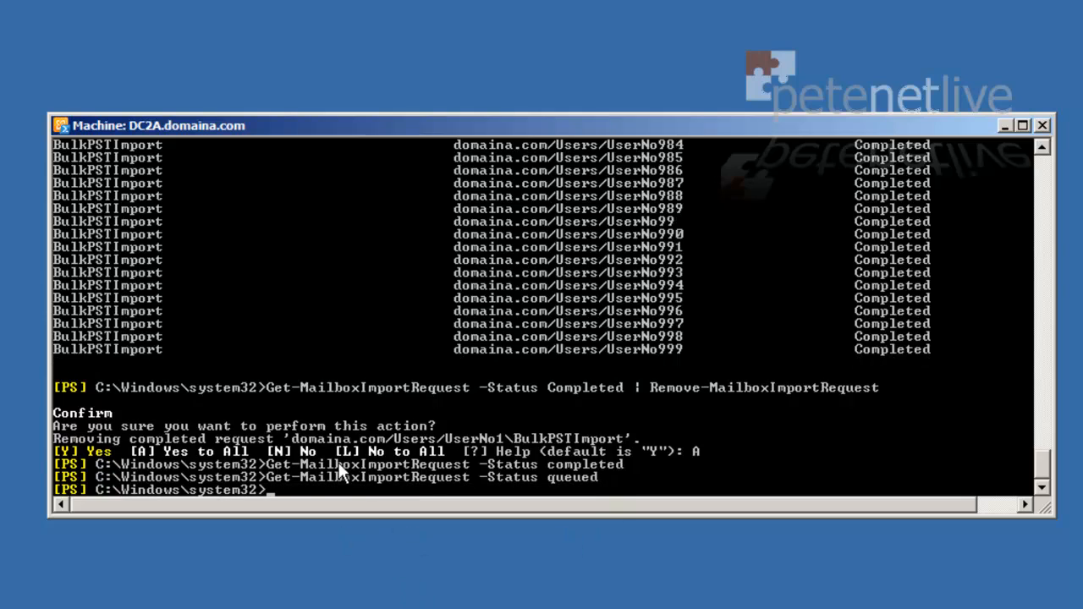
click(1019, 125)
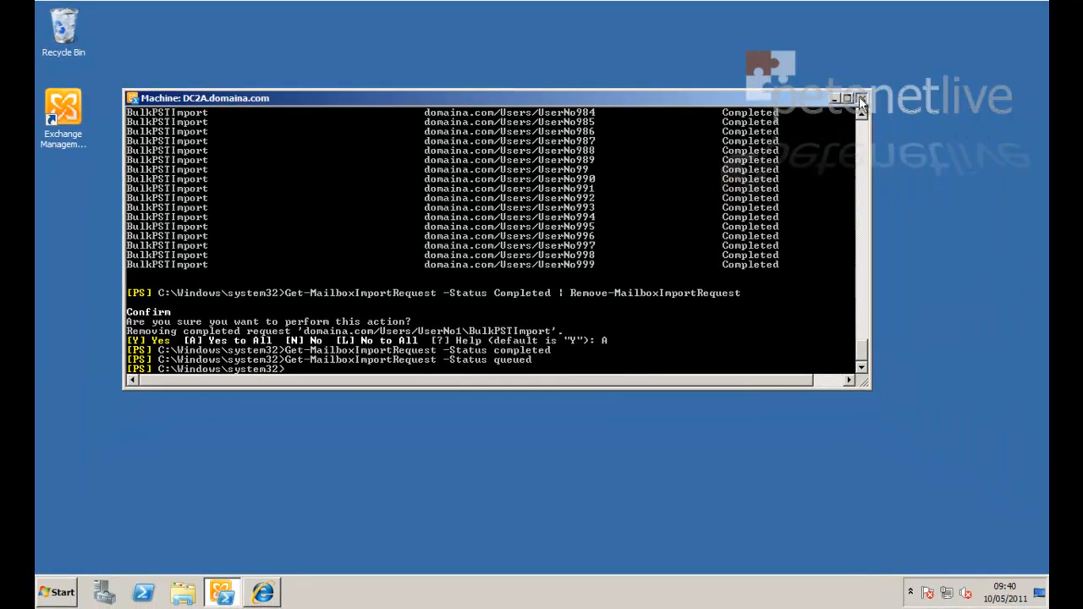
click(863, 100)
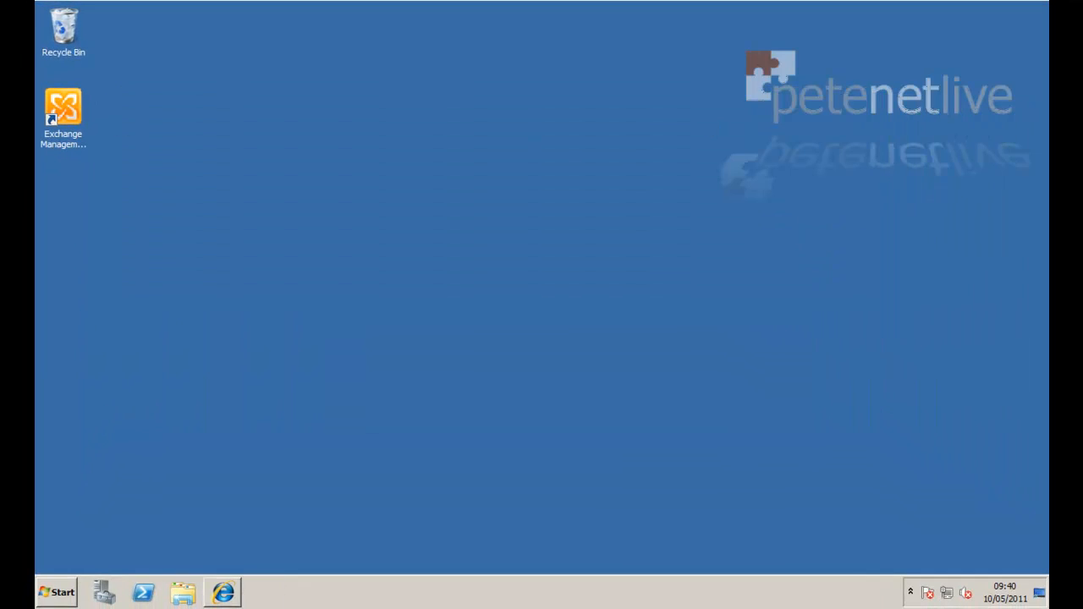